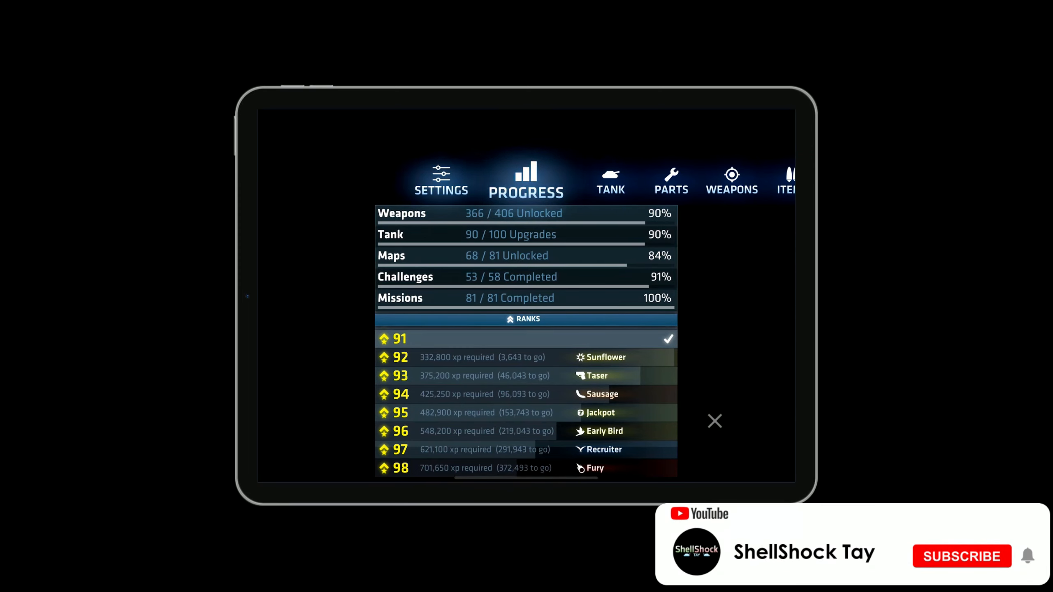
- Review rank progress, then the tank upgrade grid, then the chassis, gun and track parts loadout
click(962, 556)
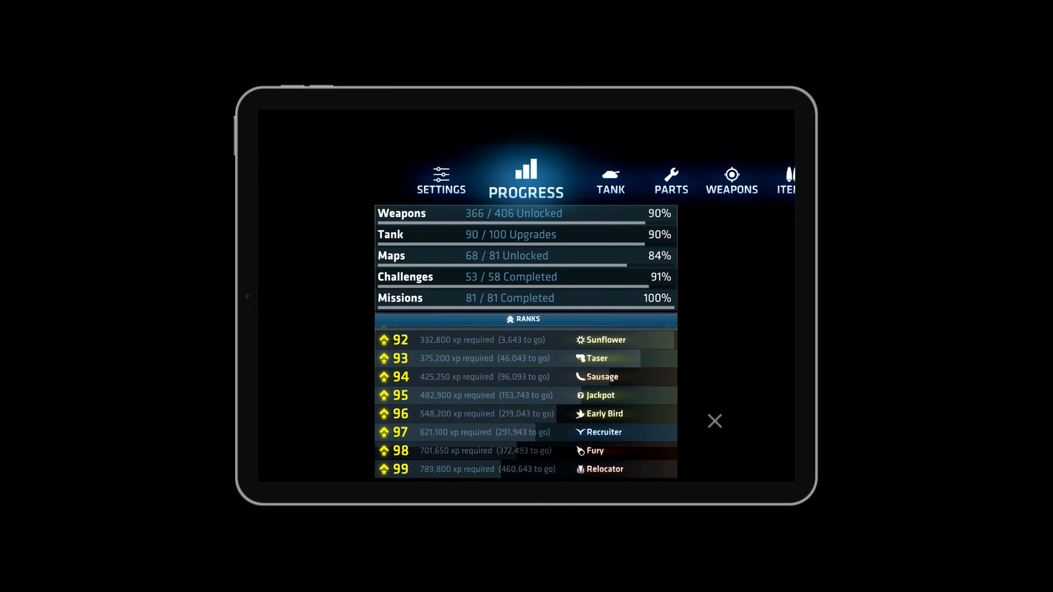
click(609, 181)
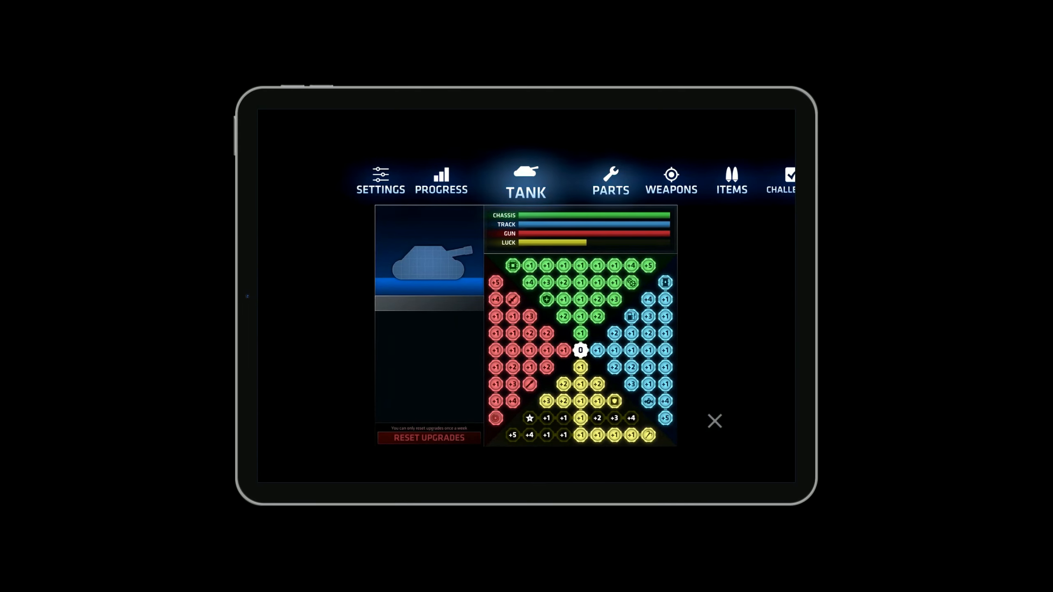
click(609, 180)
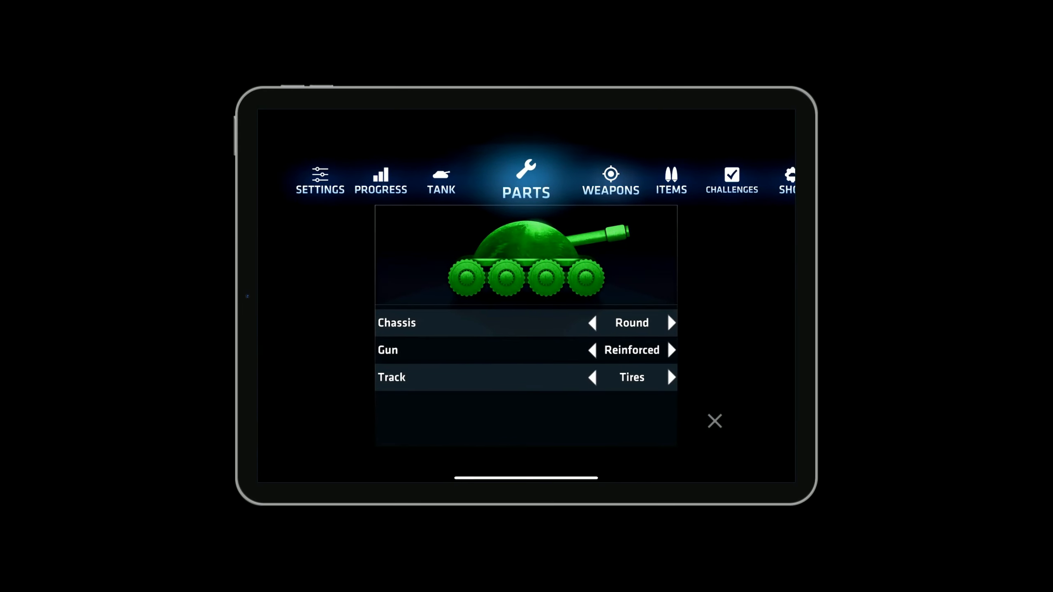
- Browse the weapons list down to Massive Shot at 6,328 xp, then switch to the challenges list
click(609, 181)
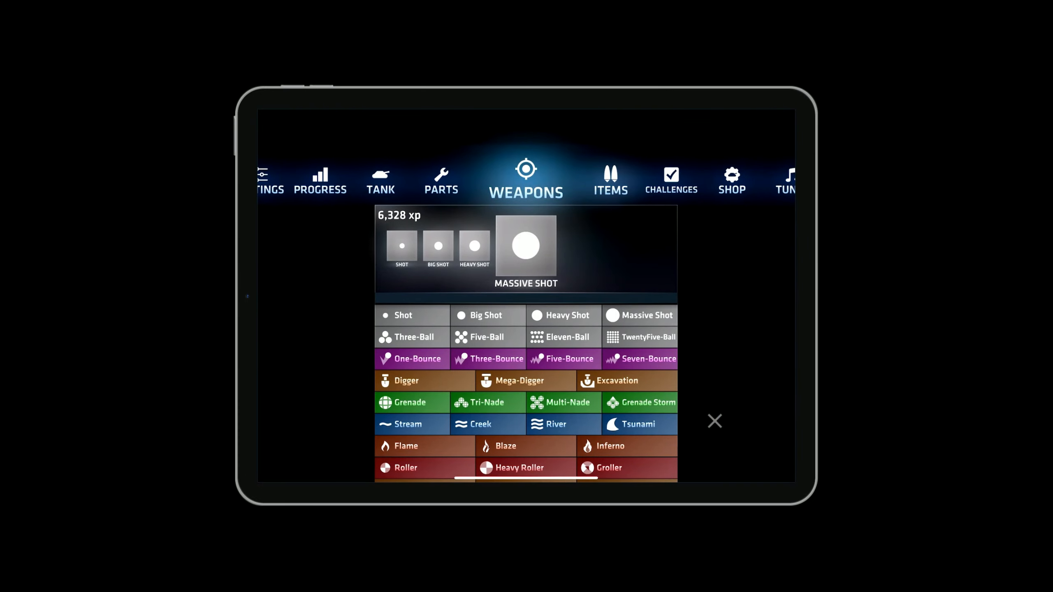
scroll(down, 3)
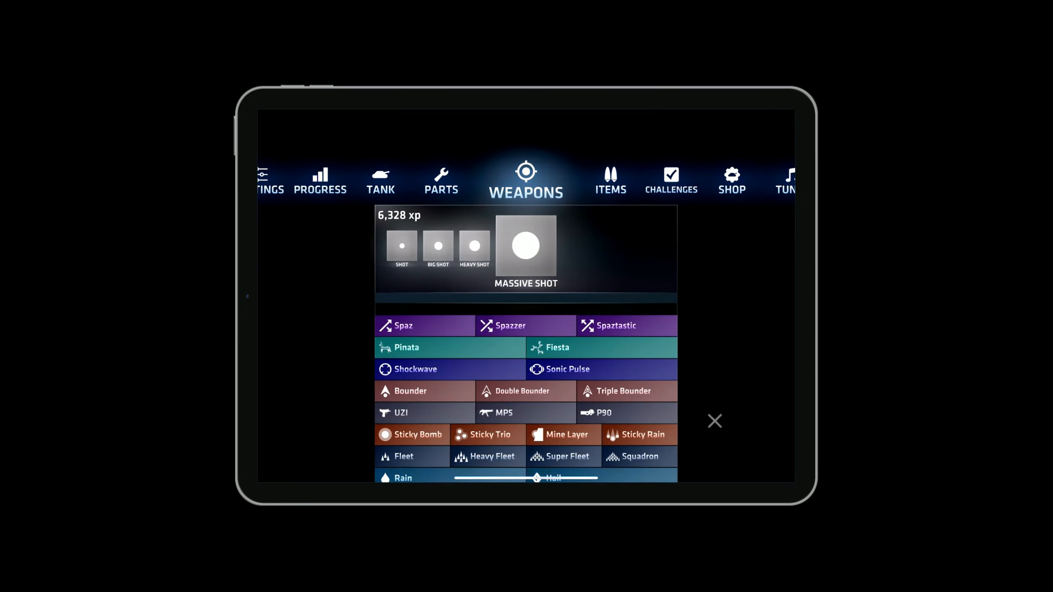
scroll(down, 3)
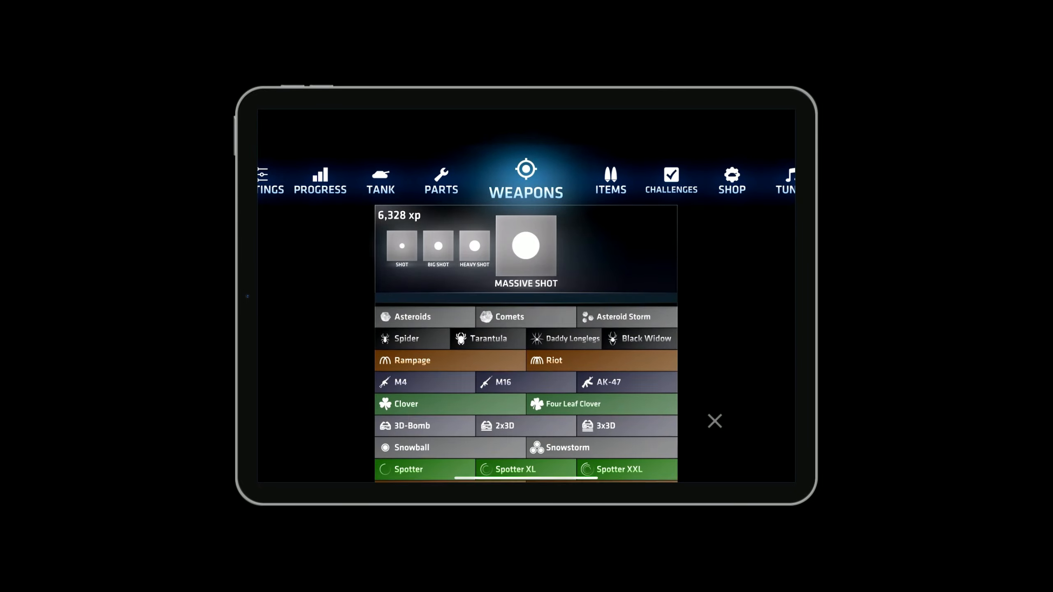
scroll(down, 3)
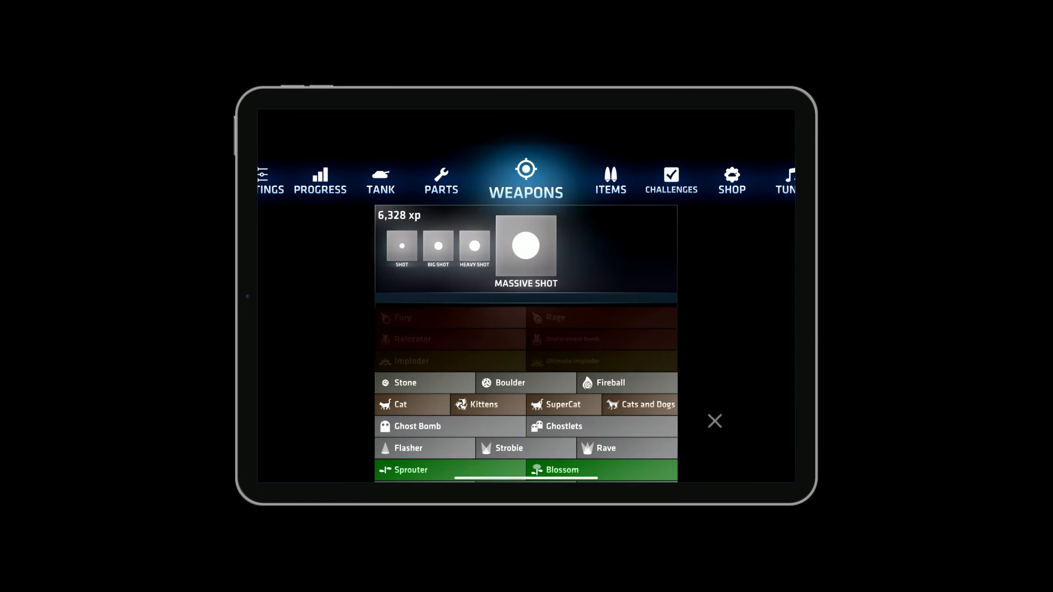
scroll(down, 3)
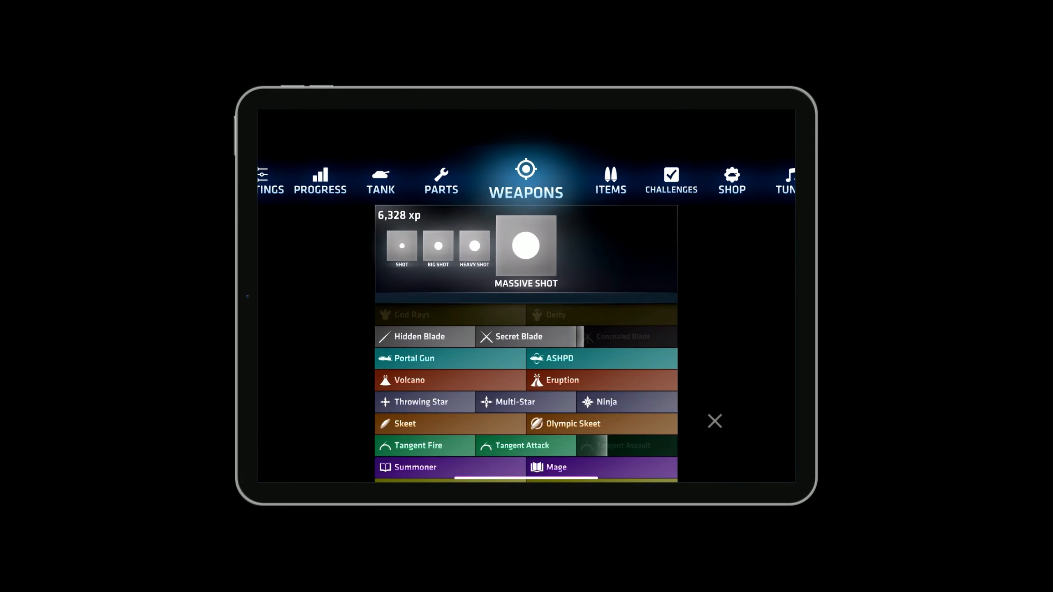
scroll(down, 3)
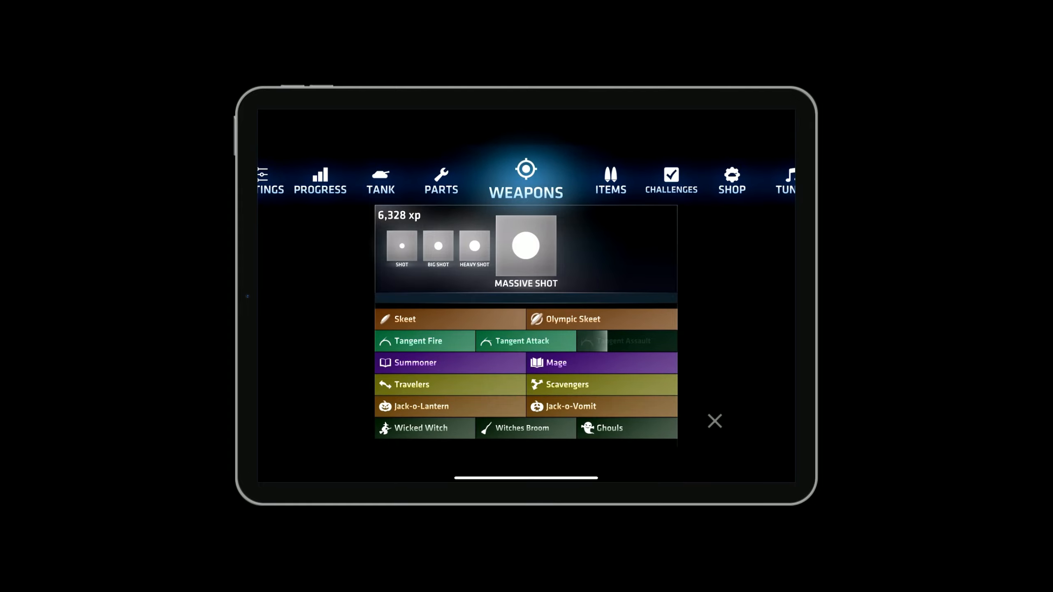
click(671, 181)
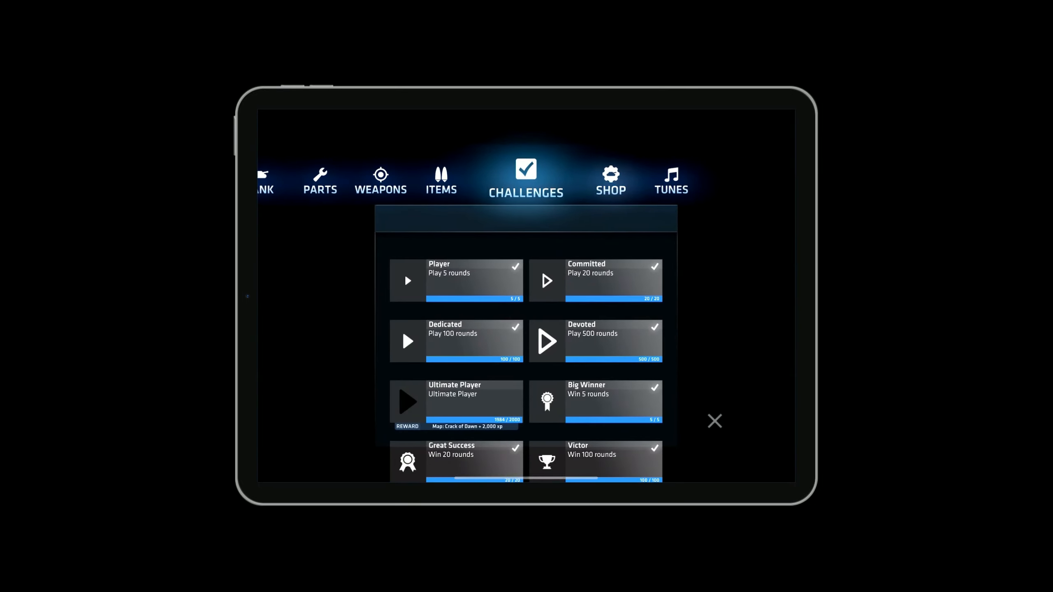
- Scroll the challenges list to its end, reaching the unfinished Bracketeer tournament challenge
scroll(down, 3)
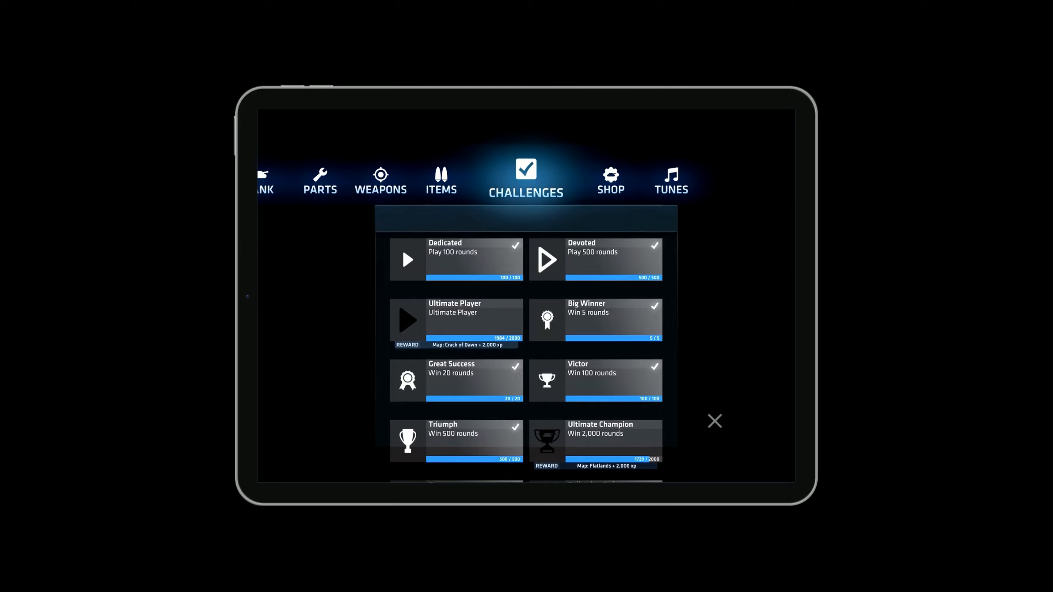
scroll(down, 3)
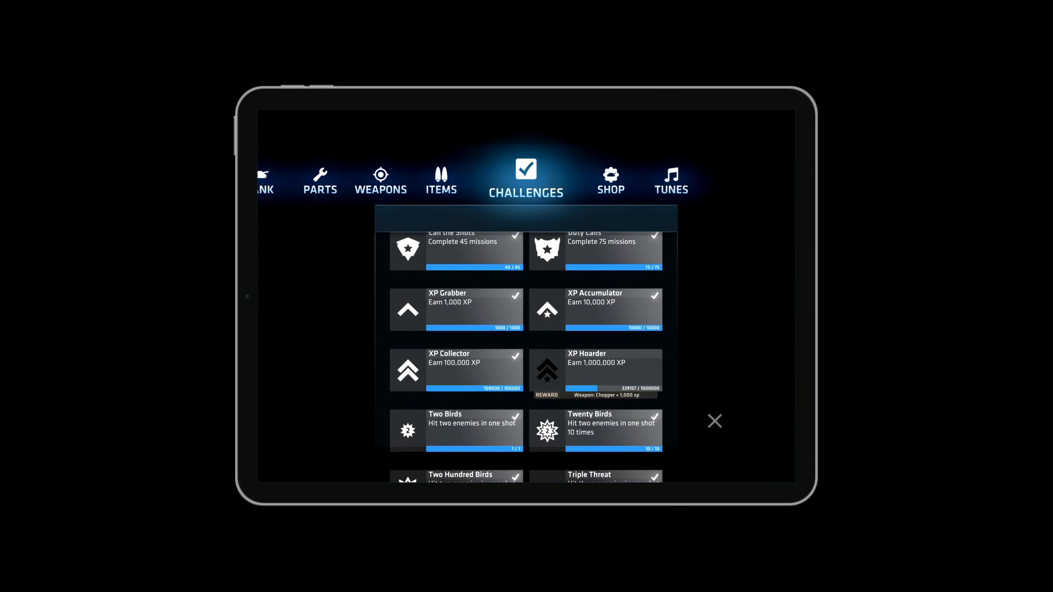
scroll(down, 3)
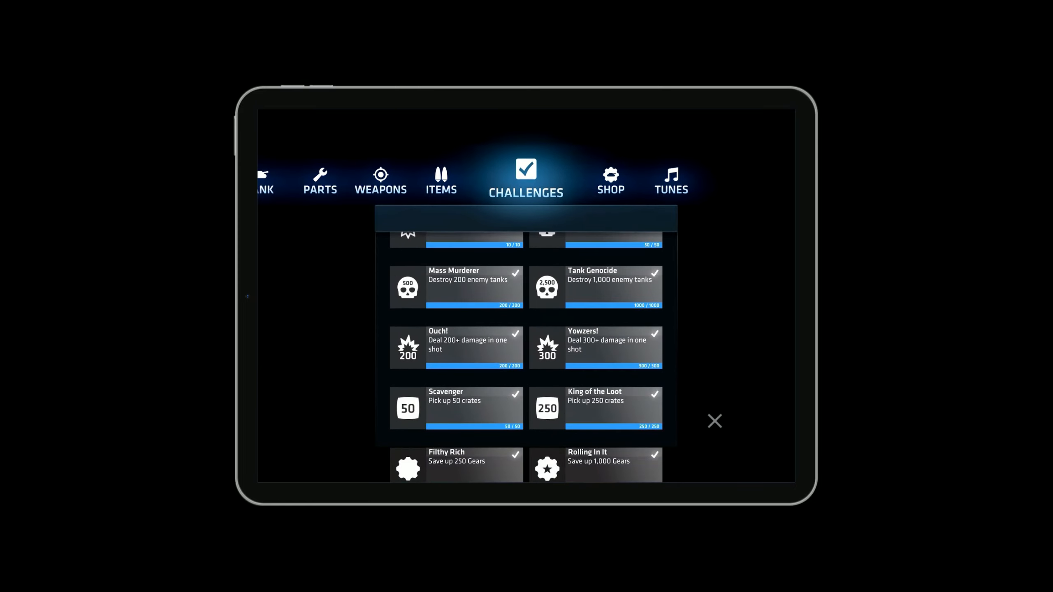
scroll(down, 3)
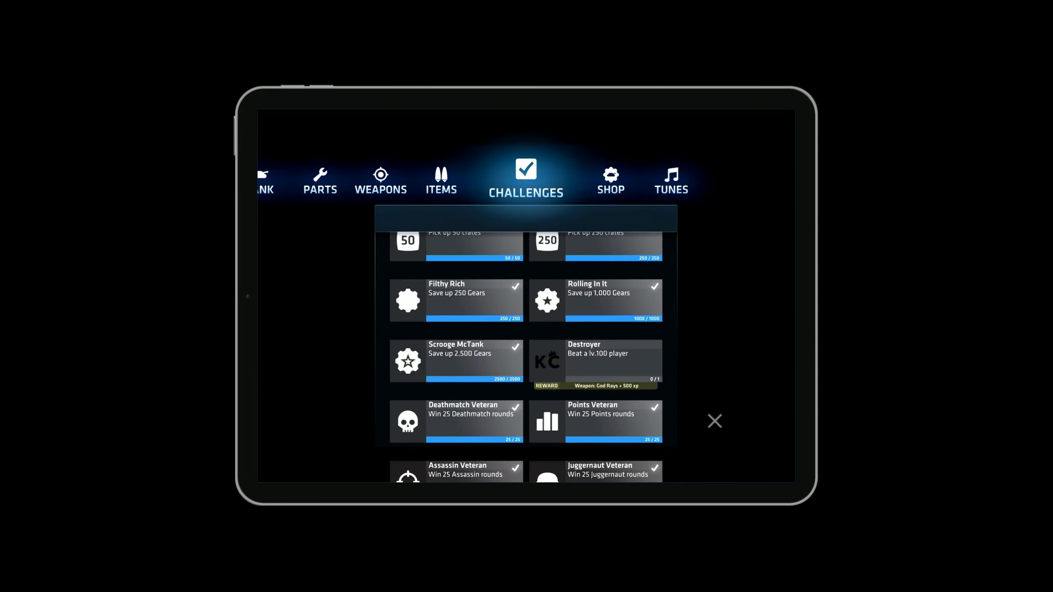
scroll(down, 3)
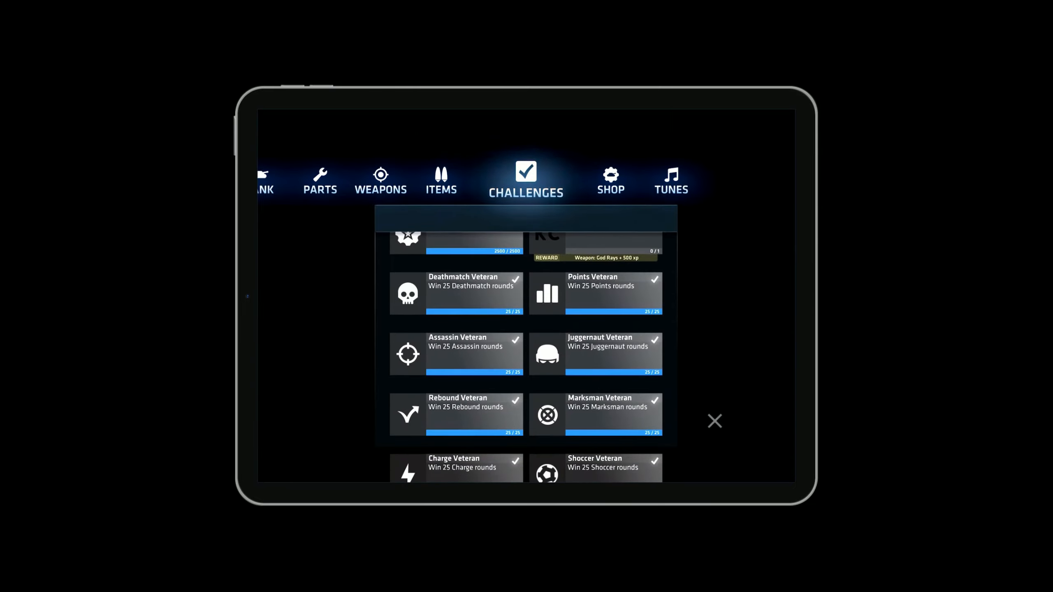
scroll(down, 3)
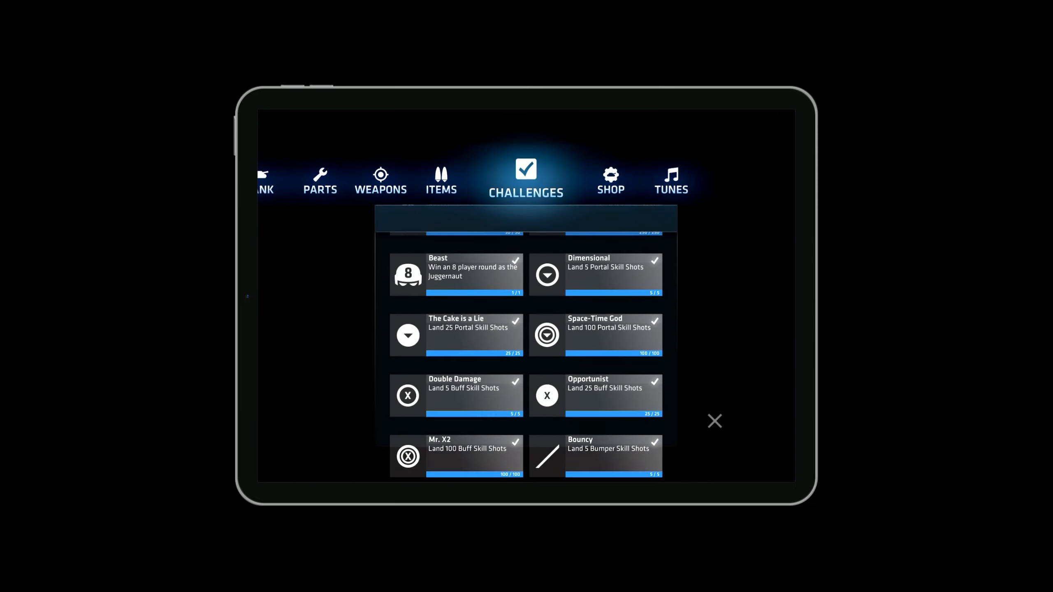
scroll(down, 3)
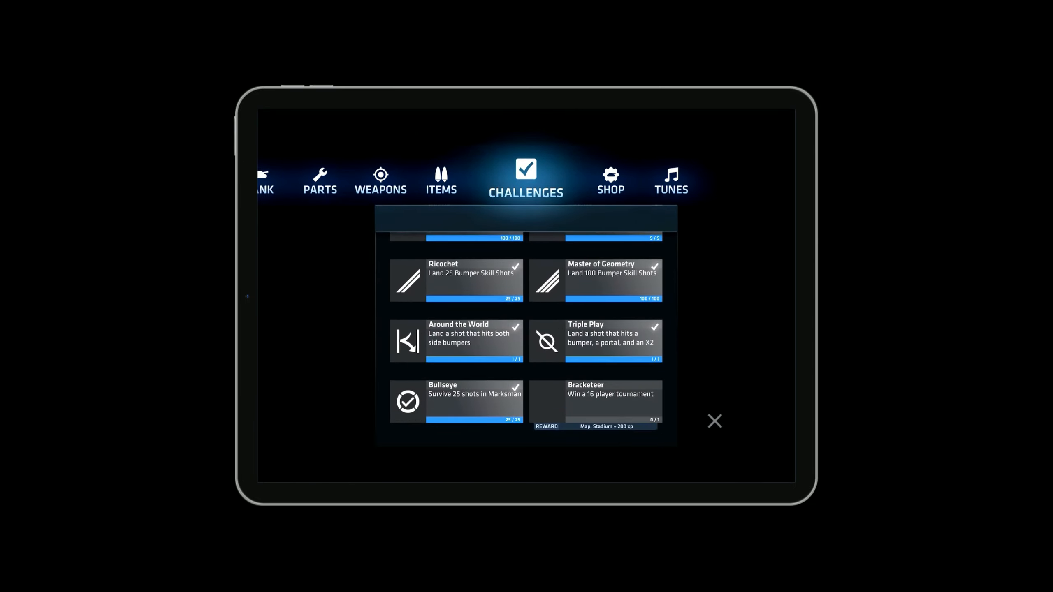
- Tour the gear shop's featured items, weapons, maps, colour themes and victory tunes categories
click(609, 180)
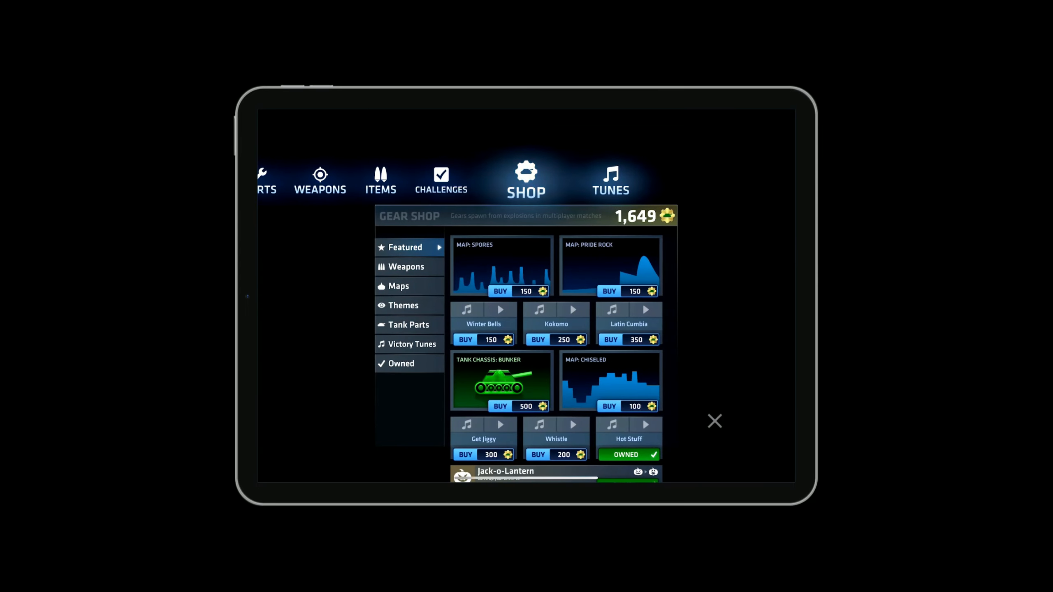
click(406, 266)
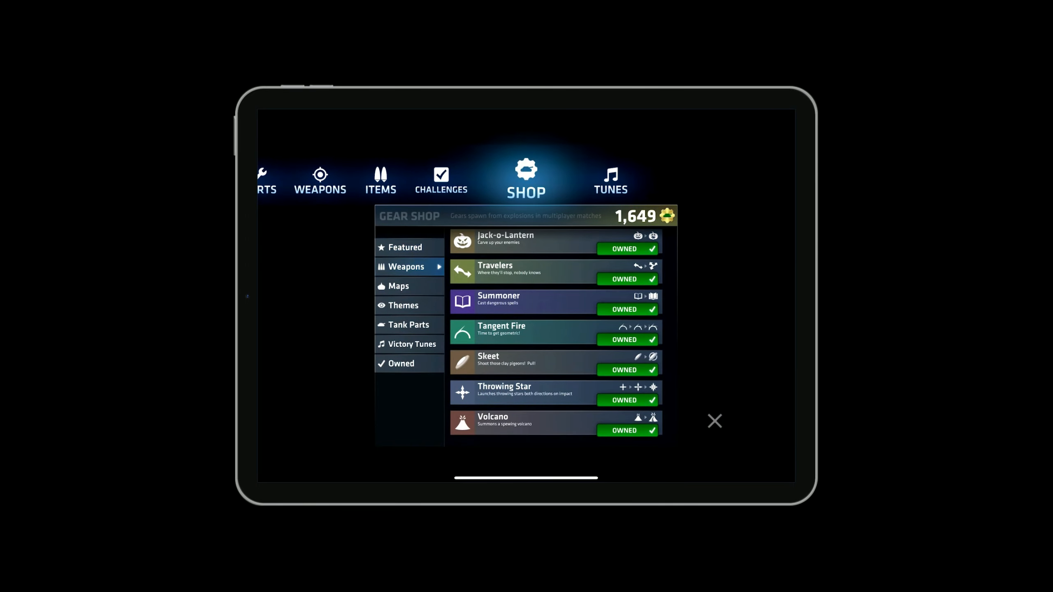
click(398, 286)
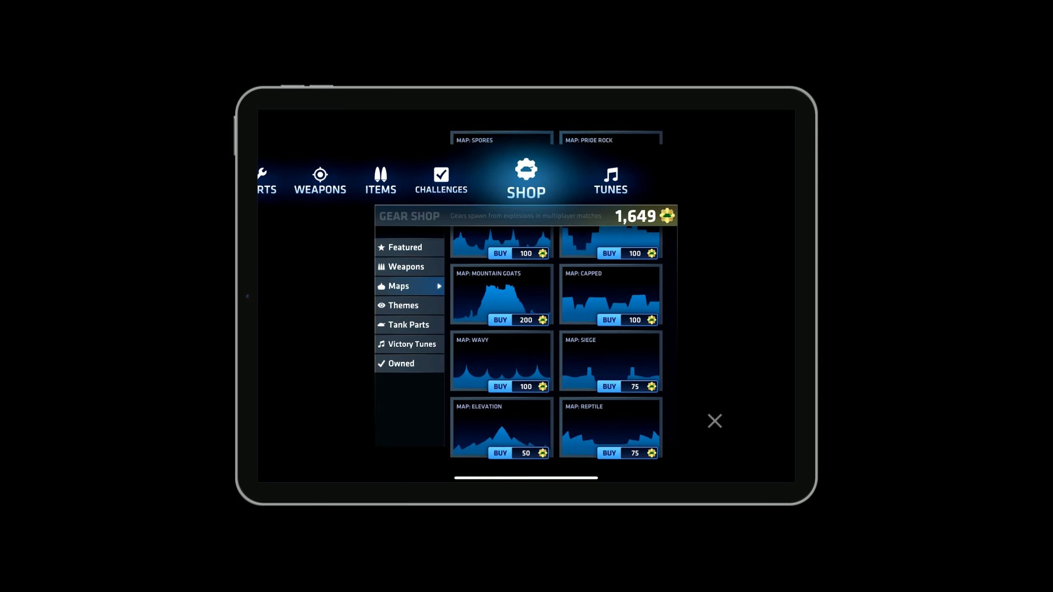
click(403, 305)
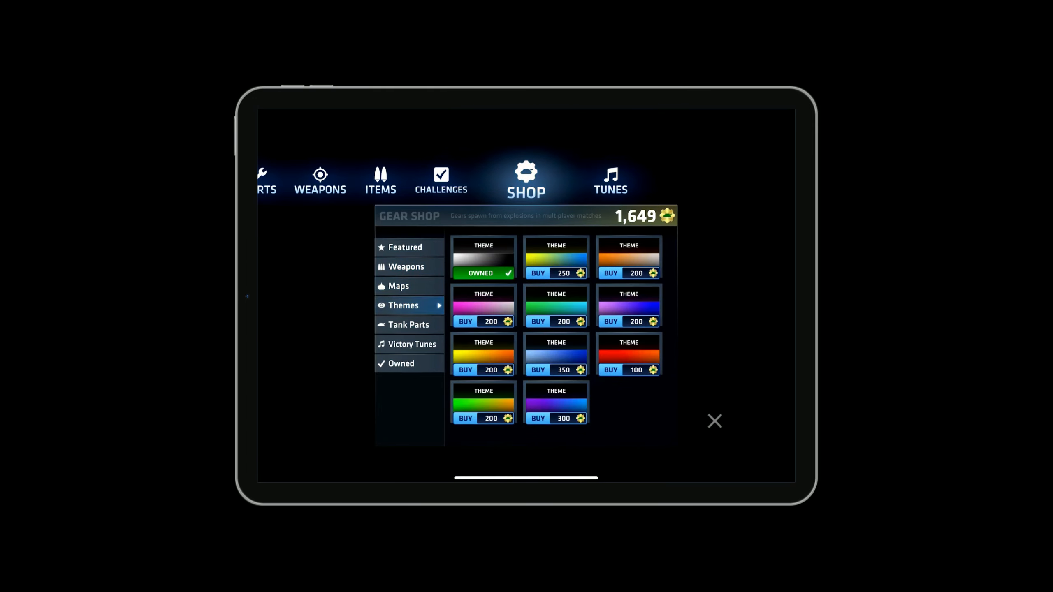
click(411, 344)
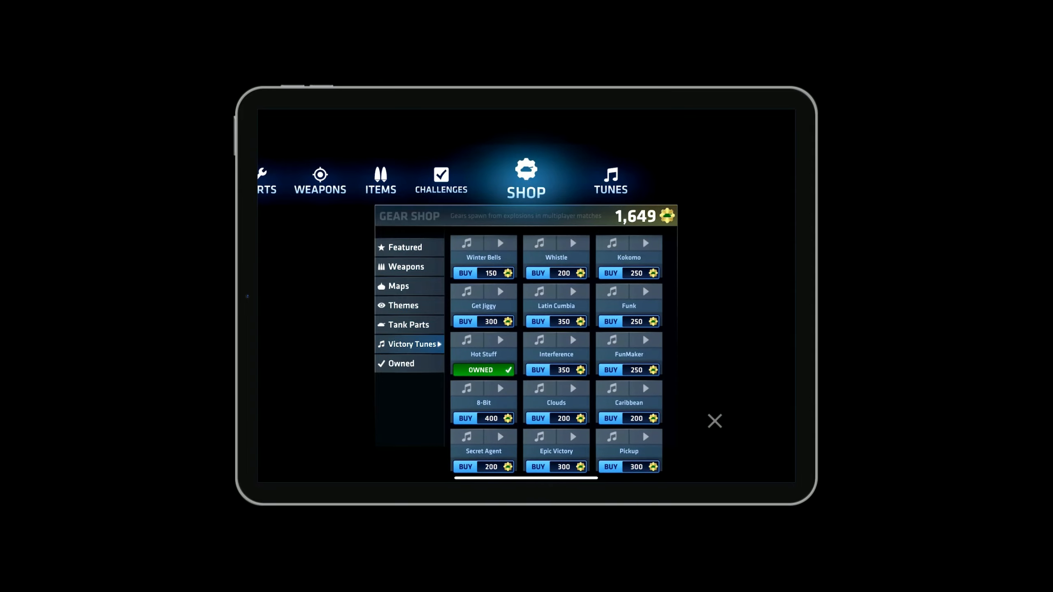
- Browse the victory tune chooser list
click(609, 178)
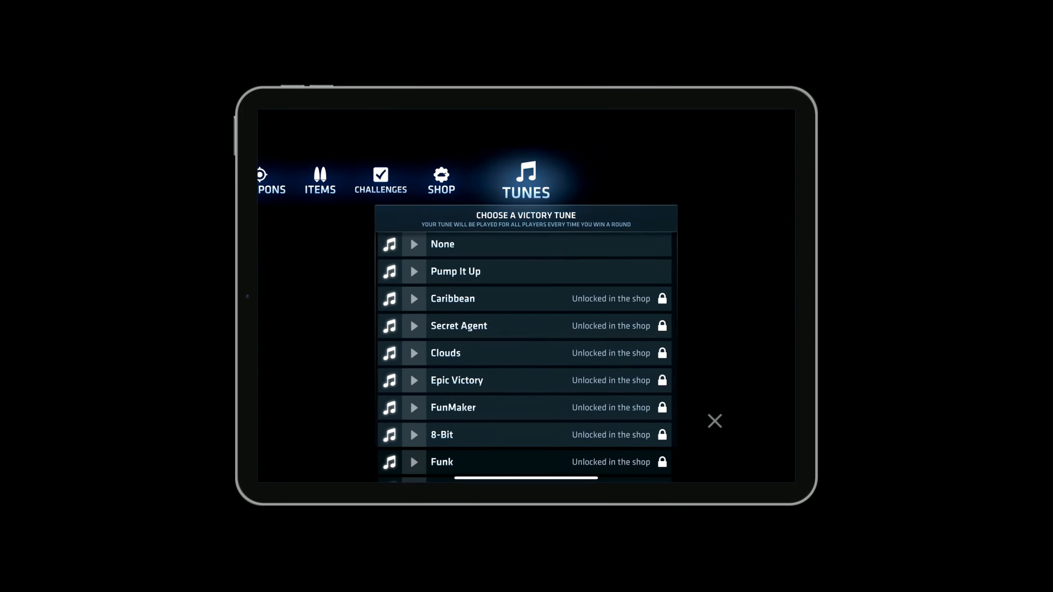
scroll(down, 3)
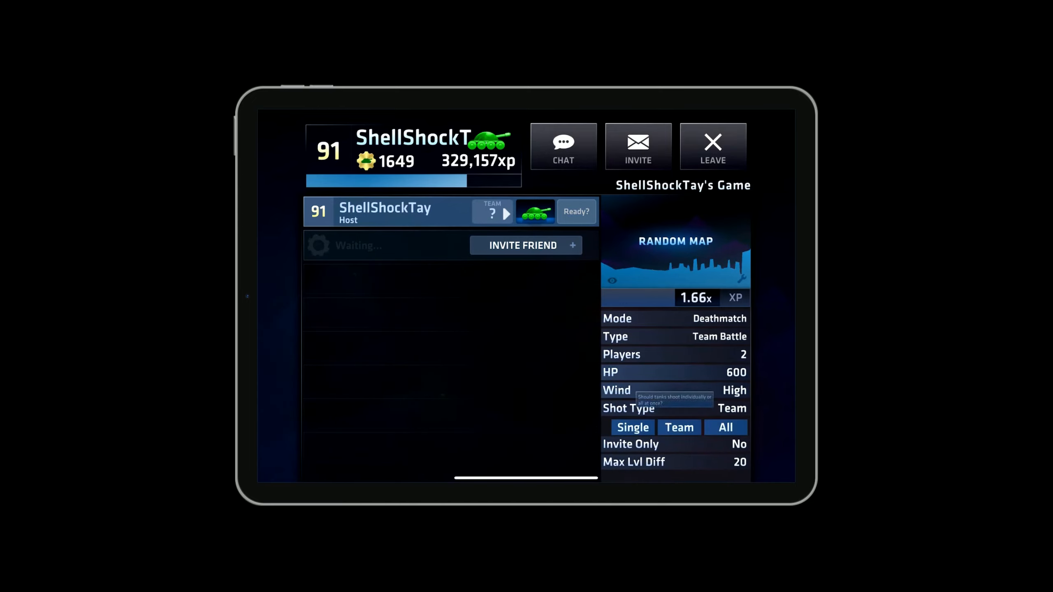
click(631, 427)
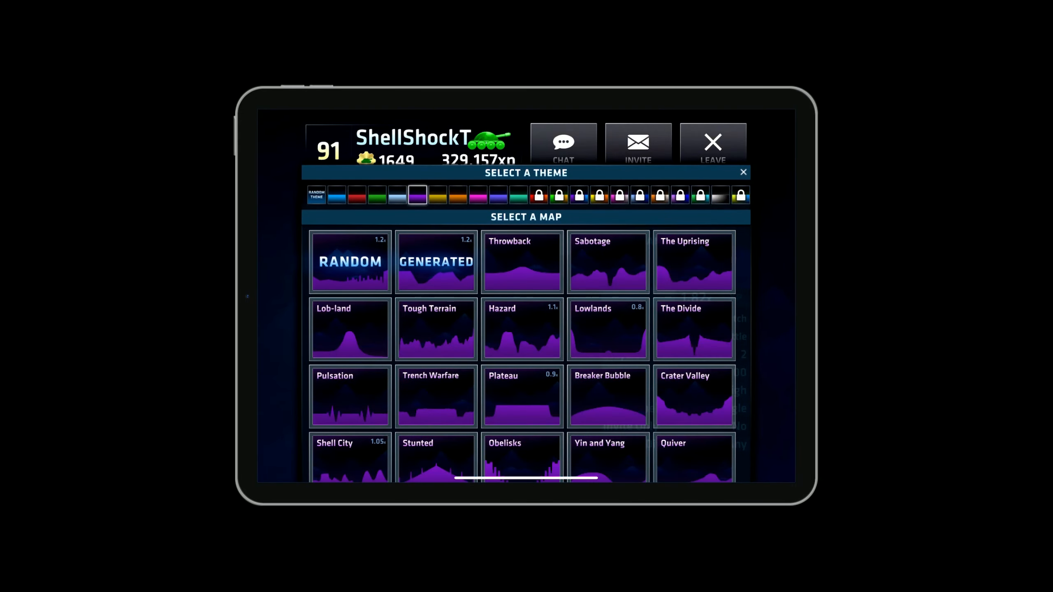
click(435, 261)
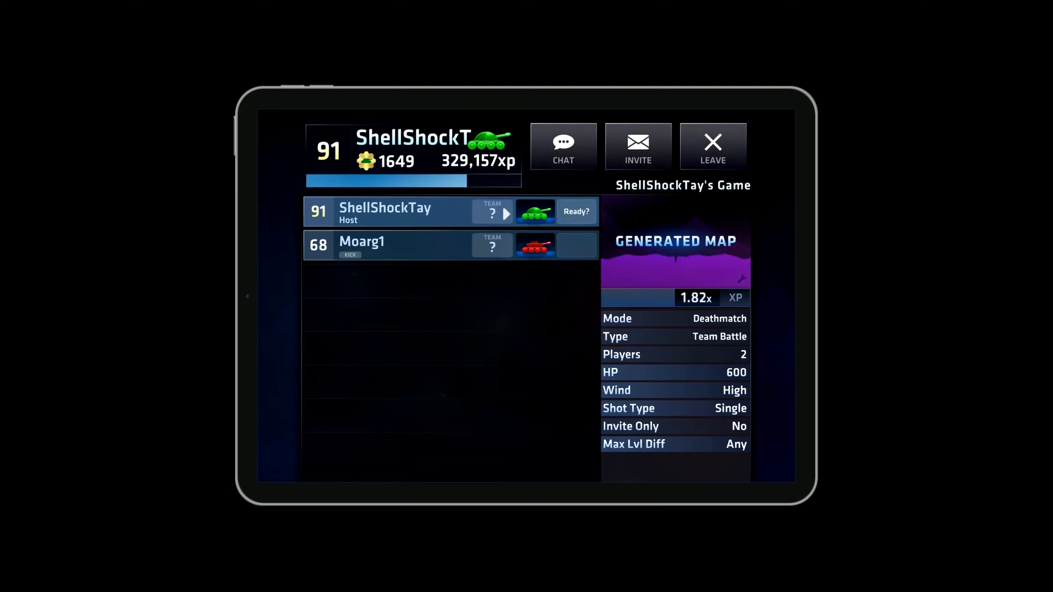
click(576, 211)
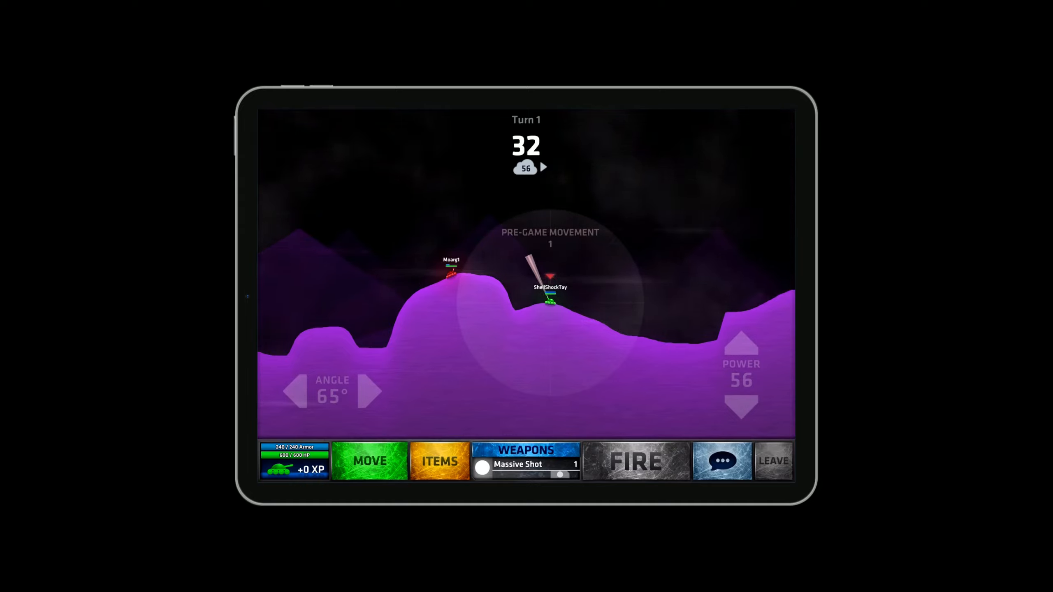
- Set angle and power and fire the turn 1 shot at Moarg1
click(525, 450)
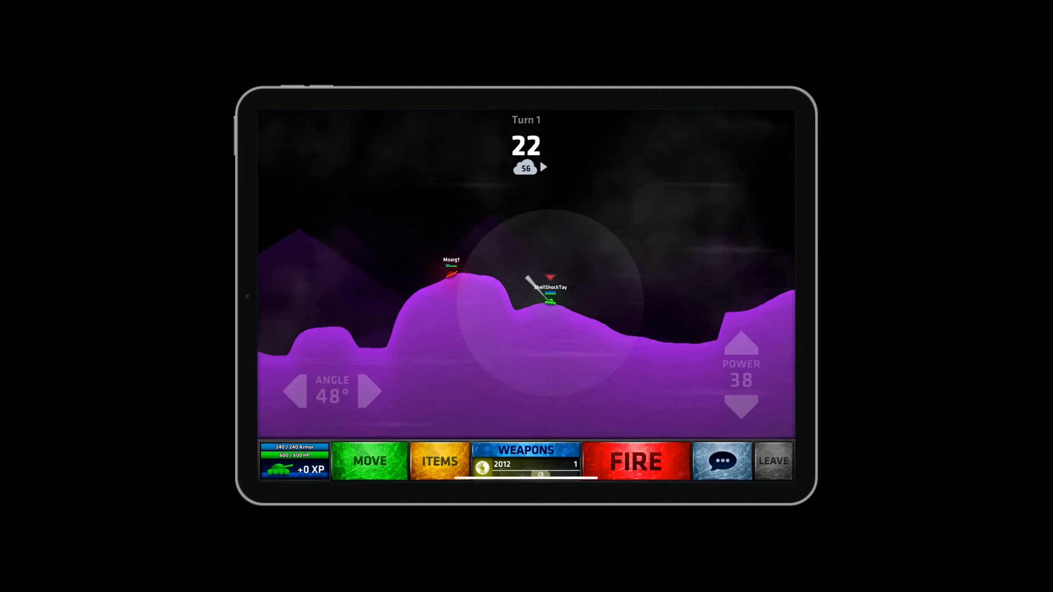
click(634, 461)
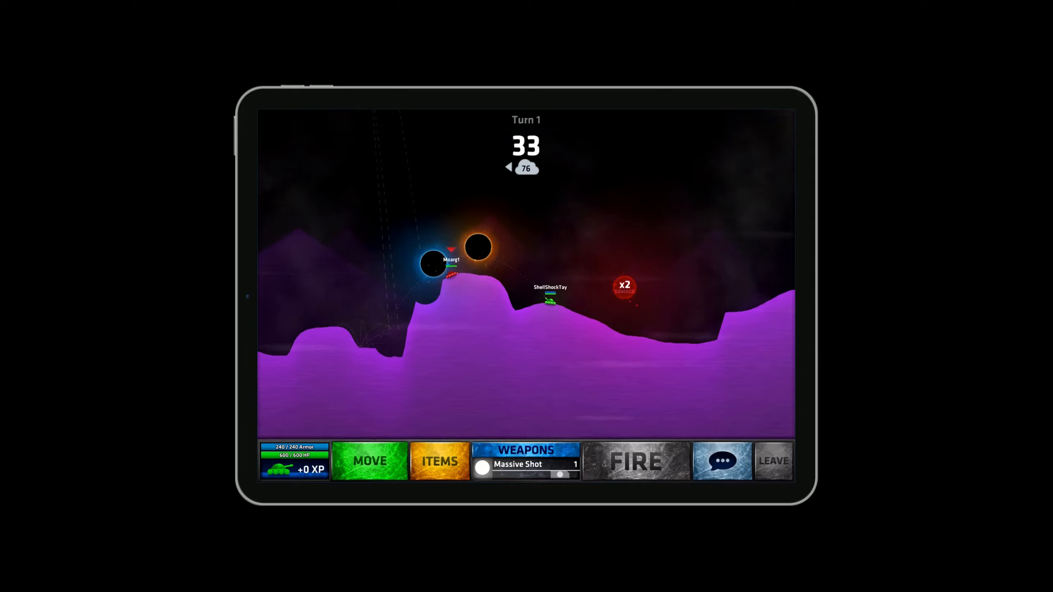
click(634, 462)
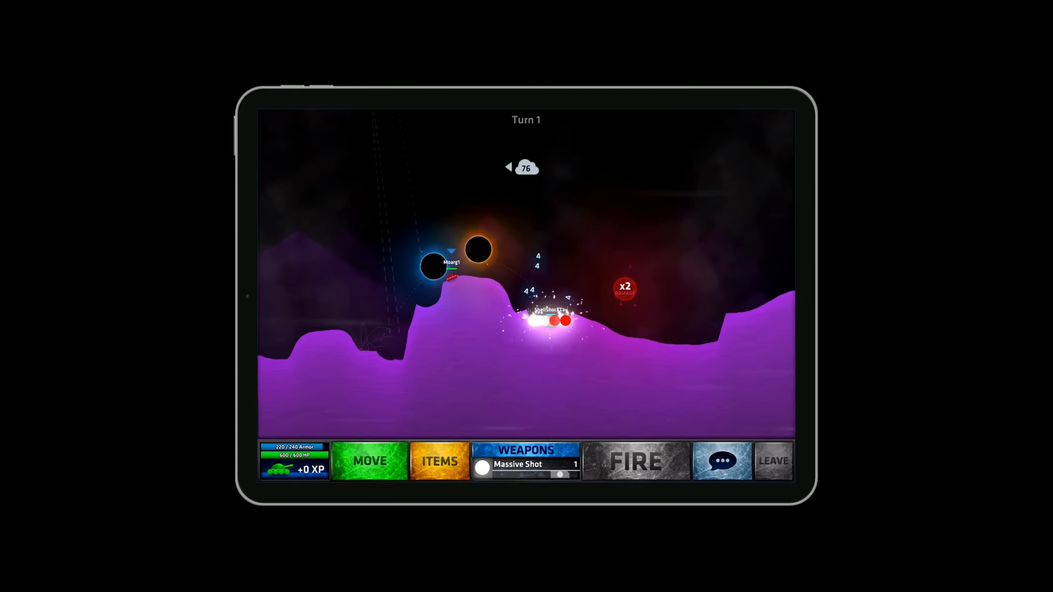
- Select BreakerMania, drive the tank along the terrain and fire it on turn 2
click(525, 461)
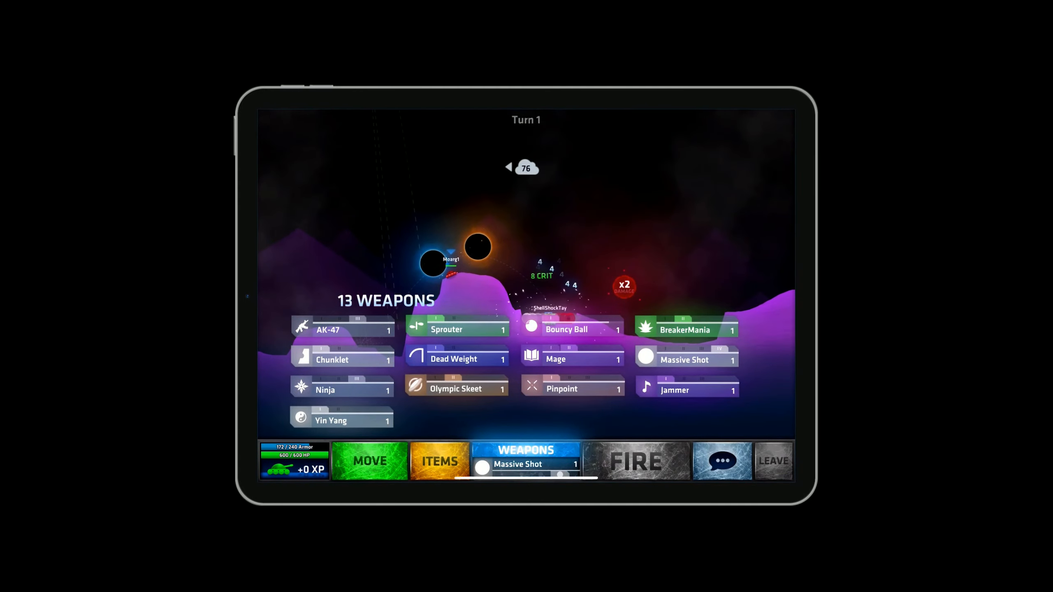
click(634, 462)
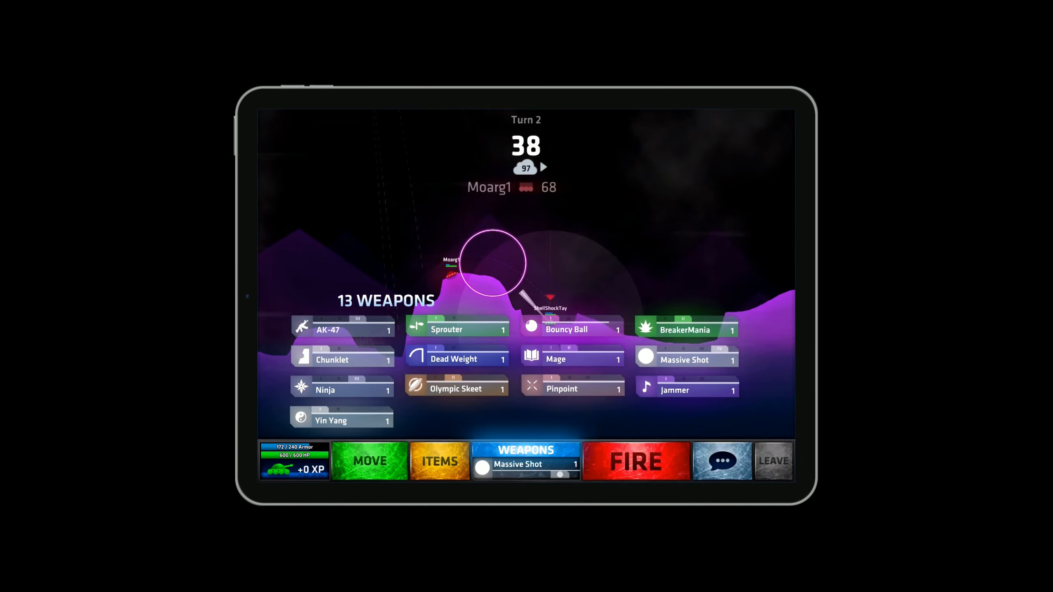
click(685, 329)
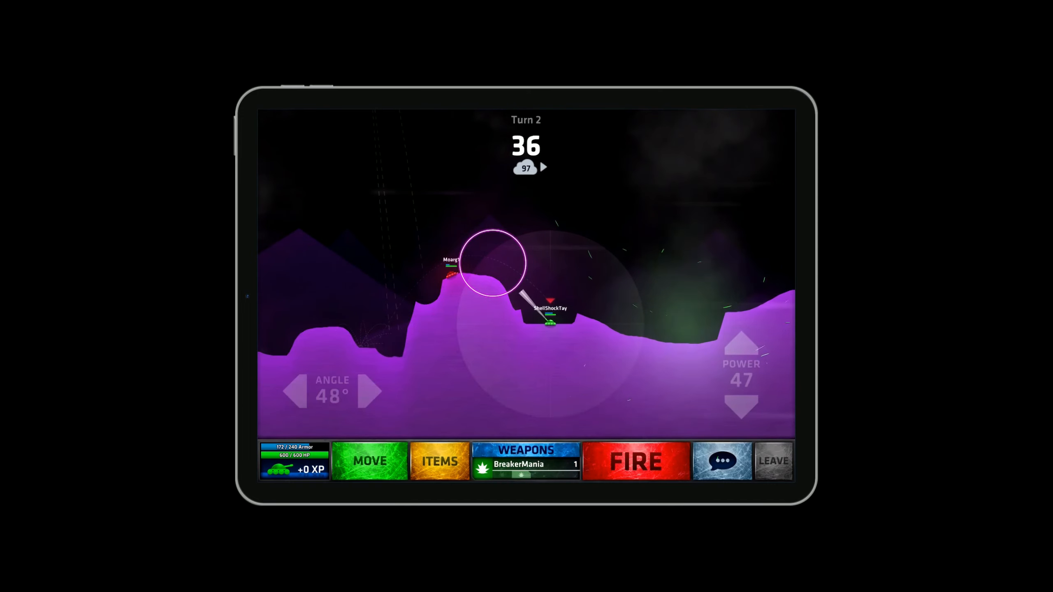
click(369, 461)
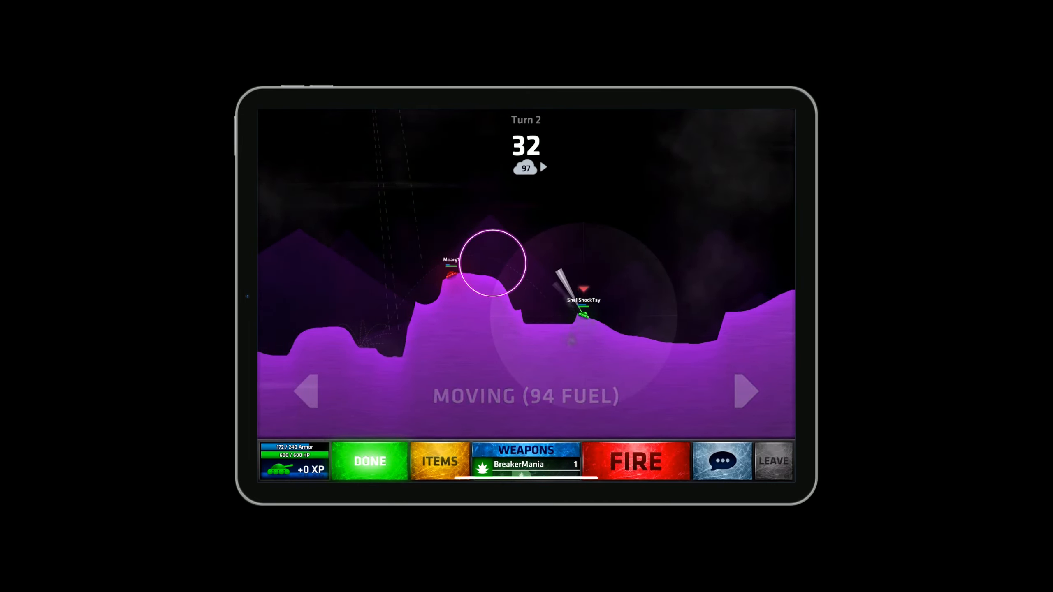
click(634, 461)
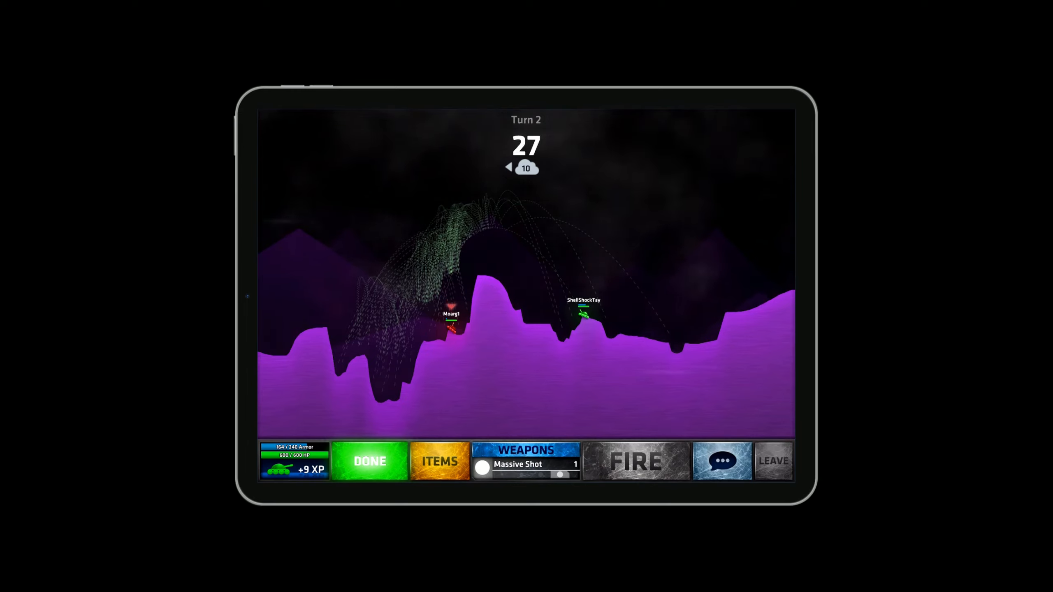
click(634, 461)
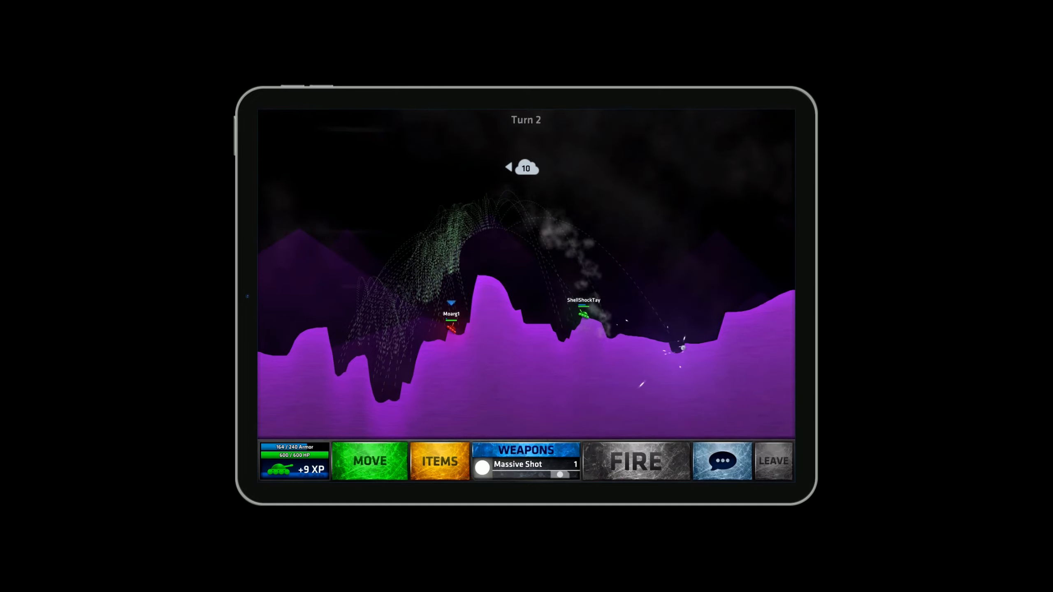
- Drive the tank up the central peak and launch a Dead Weight toward the opponent on turn 3
click(634, 460)
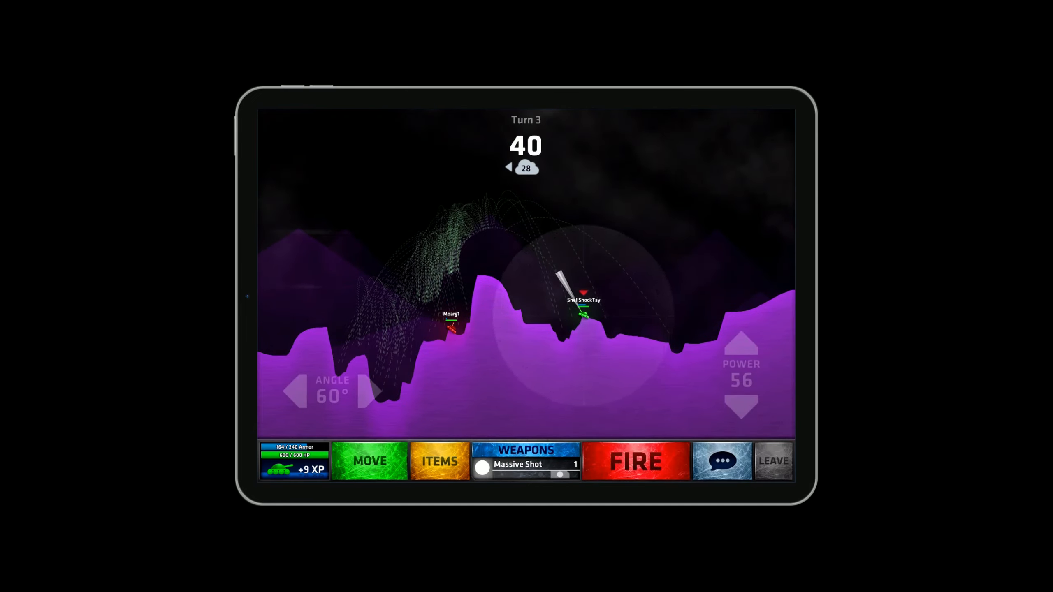
click(368, 461)
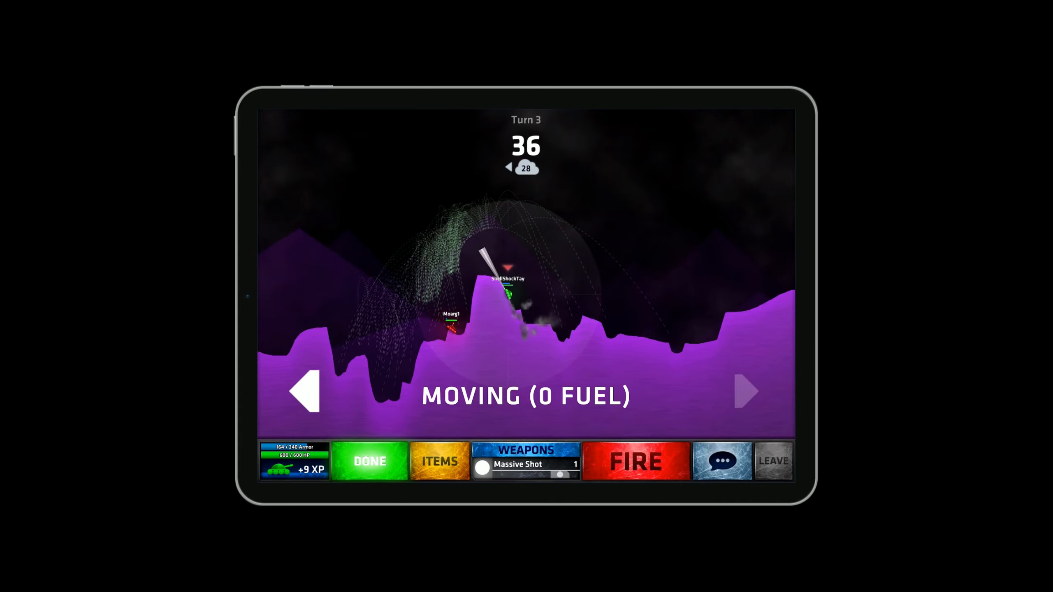
click(526, 449)
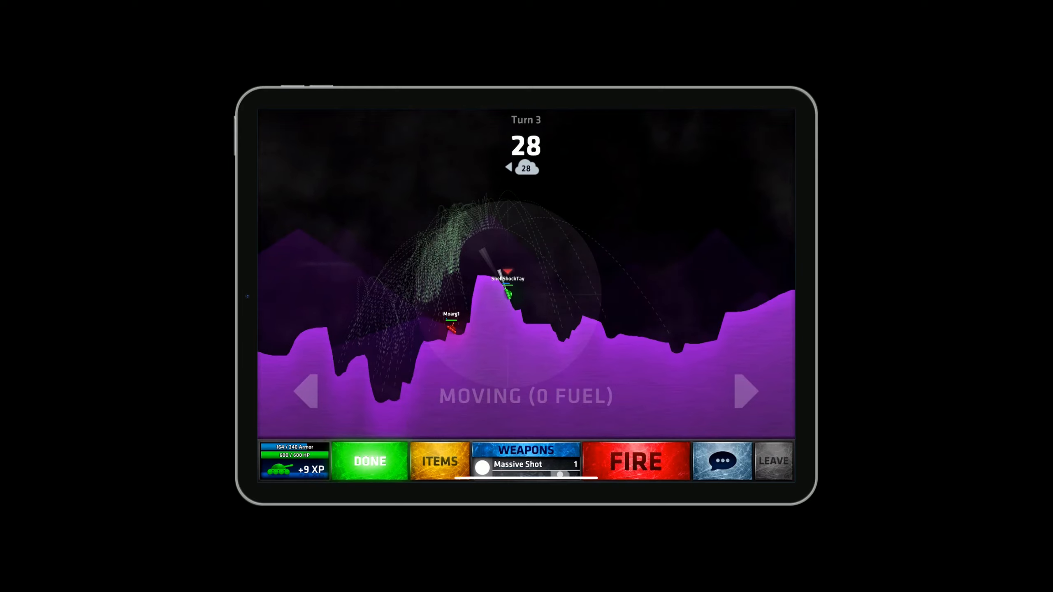
click(633, 461)
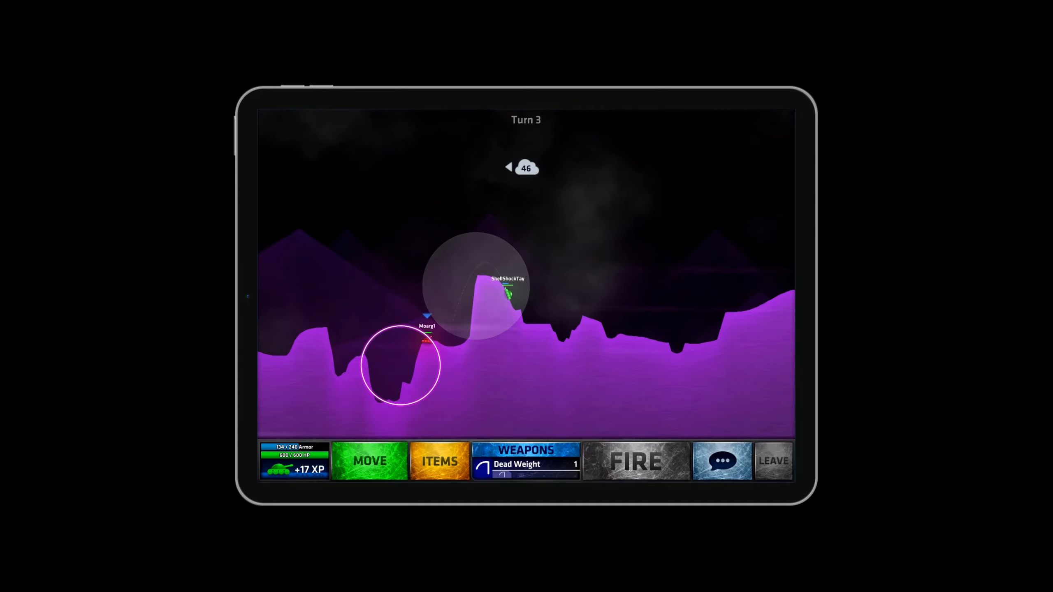
- Fire the turn 4 shot at the opponent, then begin driving the tank on turn 5
click(634, 461)
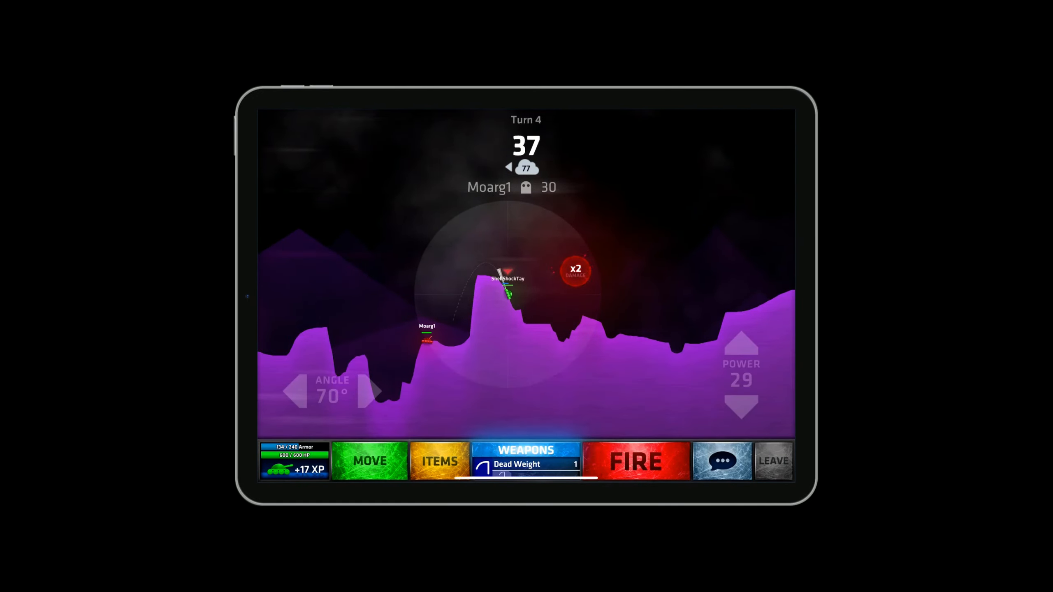
click(368, 462)
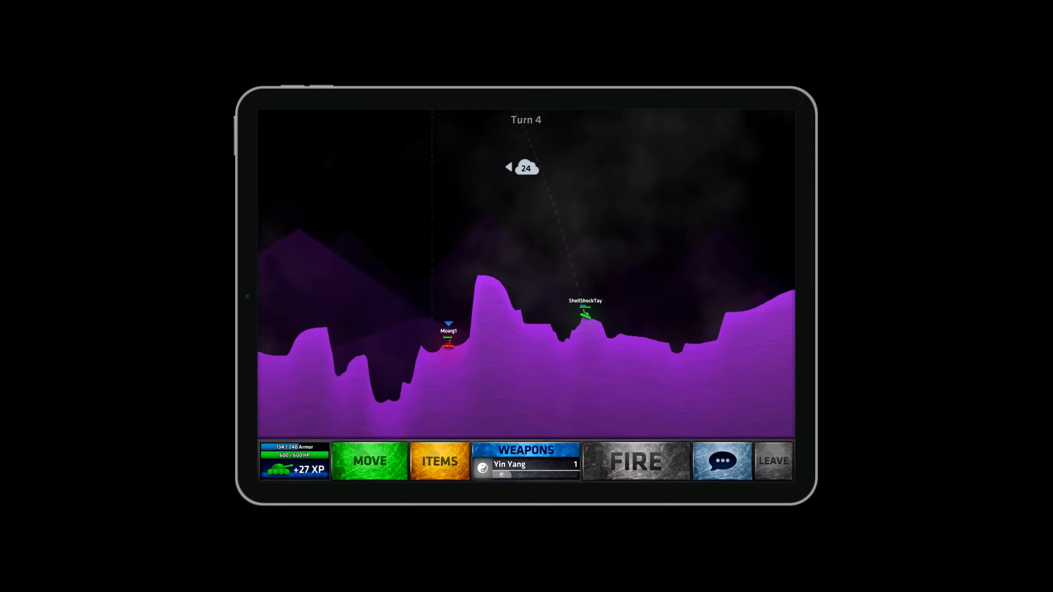
click(369, 461)
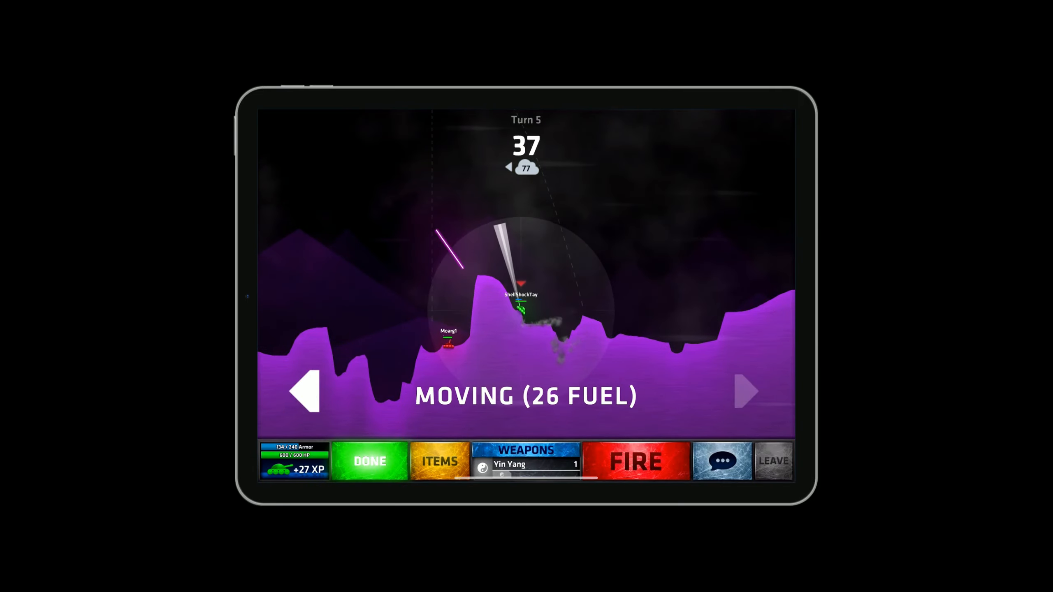
- Fire a Bouncy Ball at angle 76, power 95, then send 'Ez' in the match chat
click(526, 450)
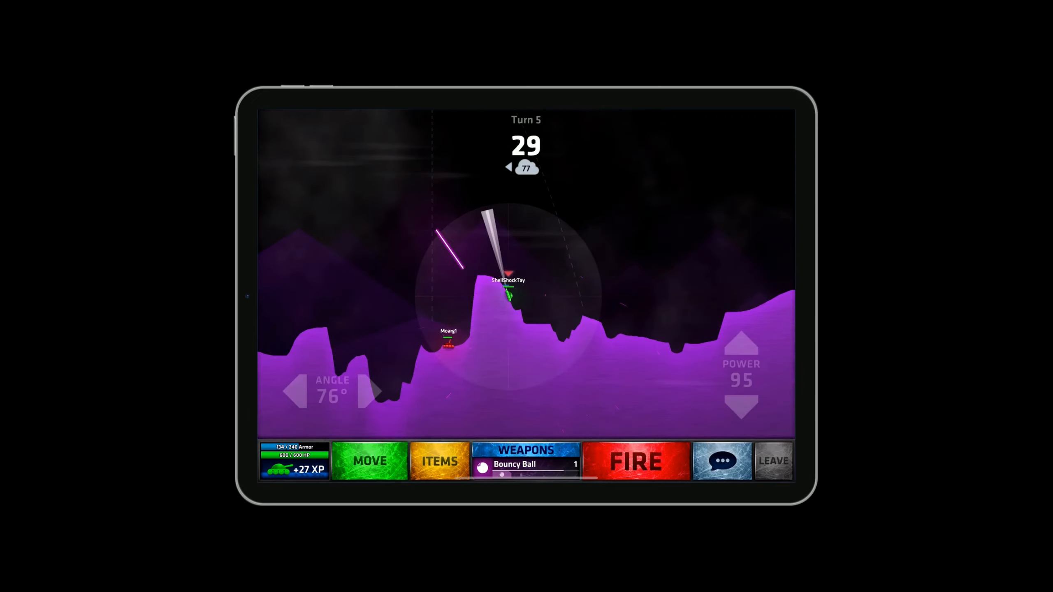
click(634, 460)
text(Ez)
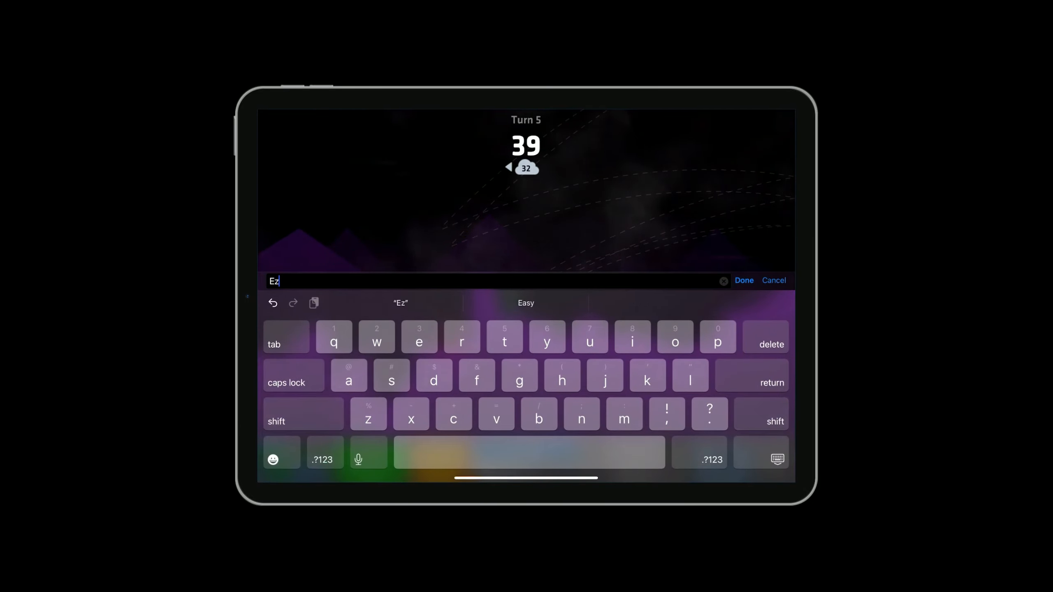
click(743, 280)
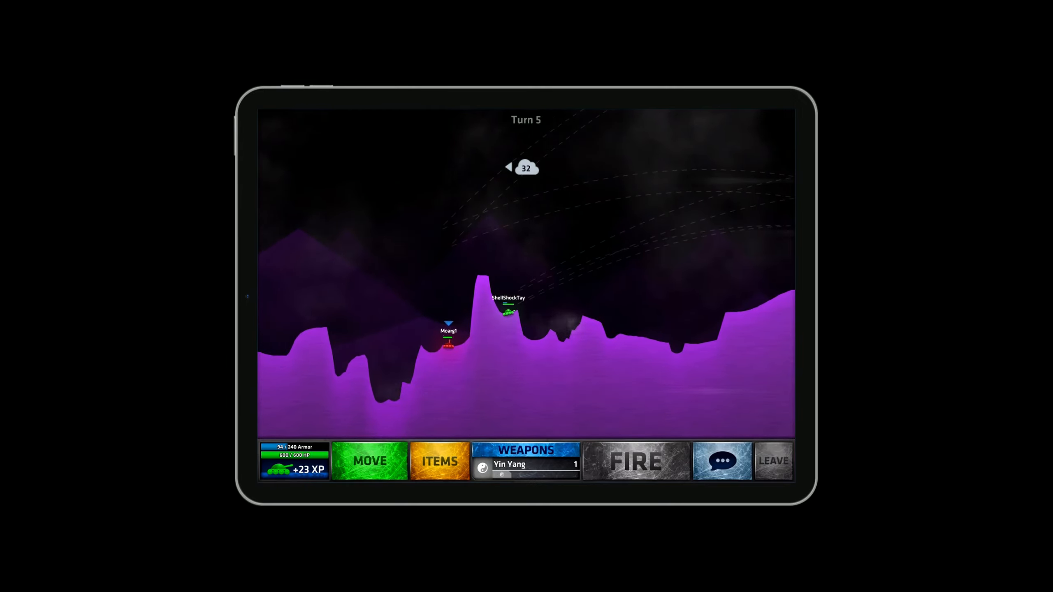
- Drive the tank across the terrain and fire the turn 6 and 7 shots at the opponent
click(524, 459)
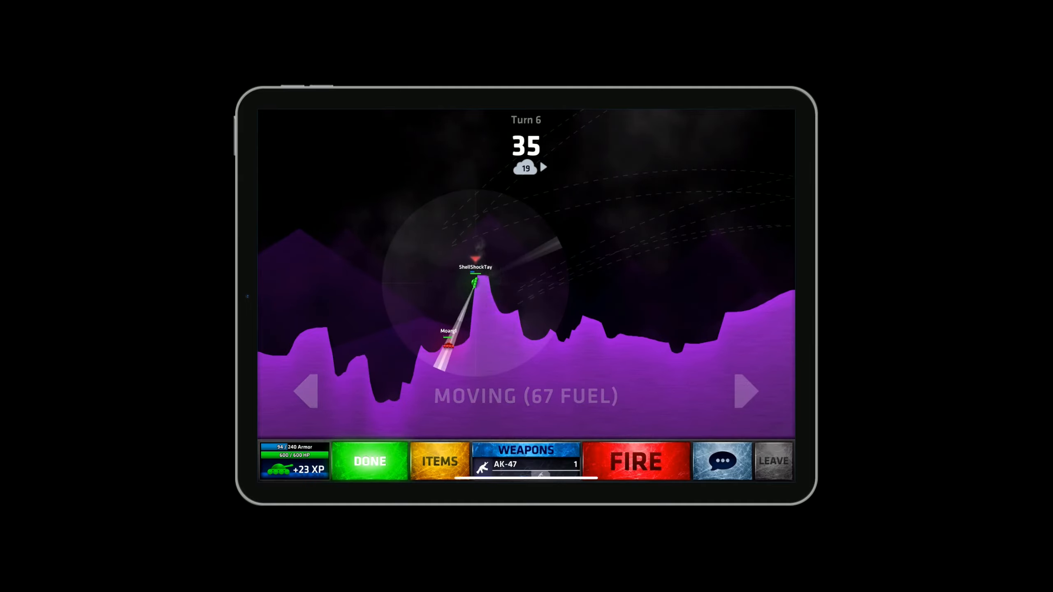
click(634, 461)
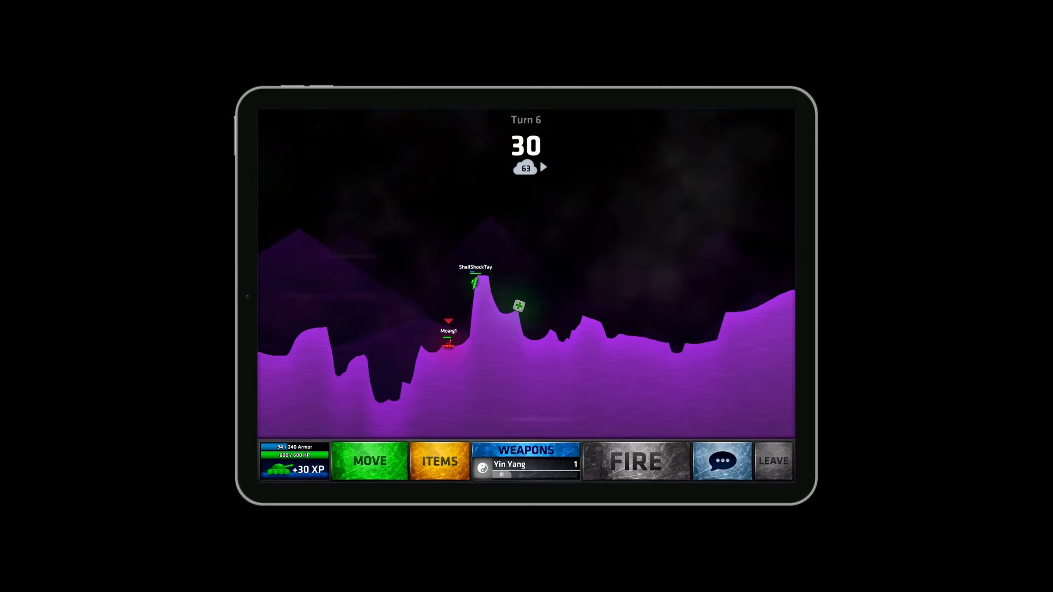
click(635, 461)
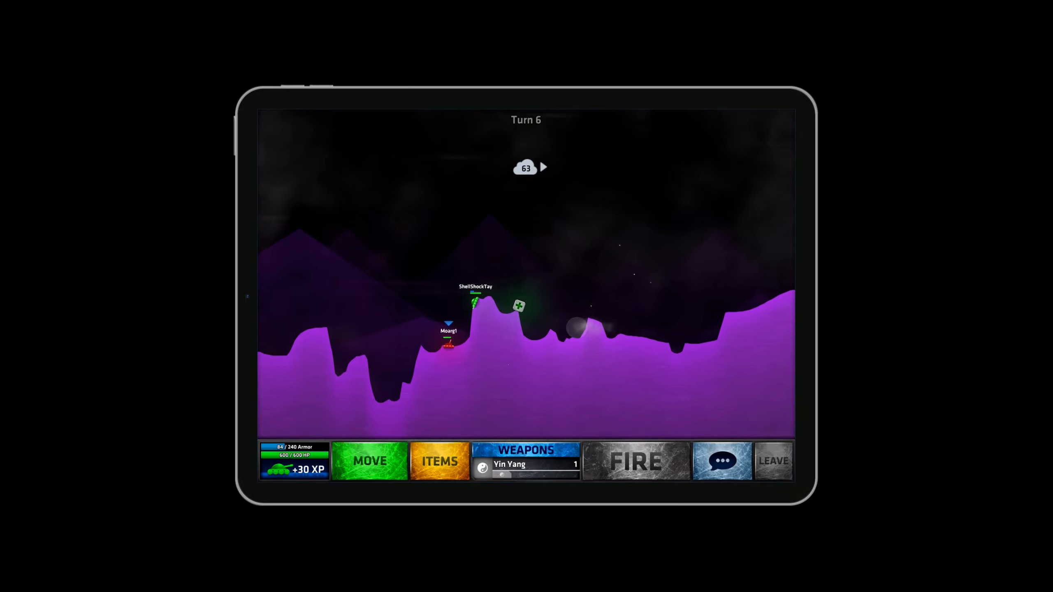
click(634, 461)
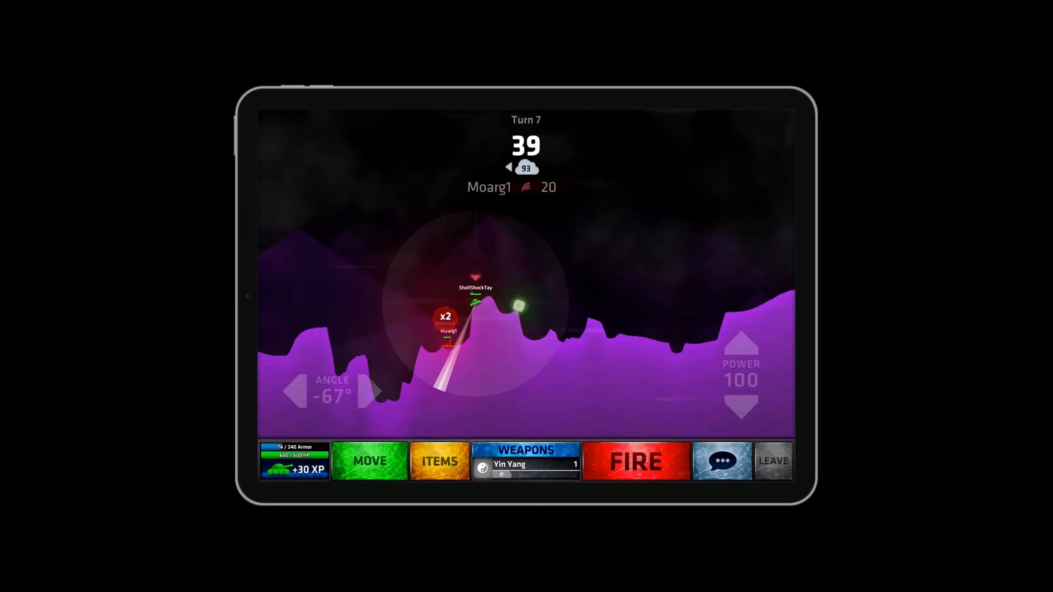
click(369, 461)
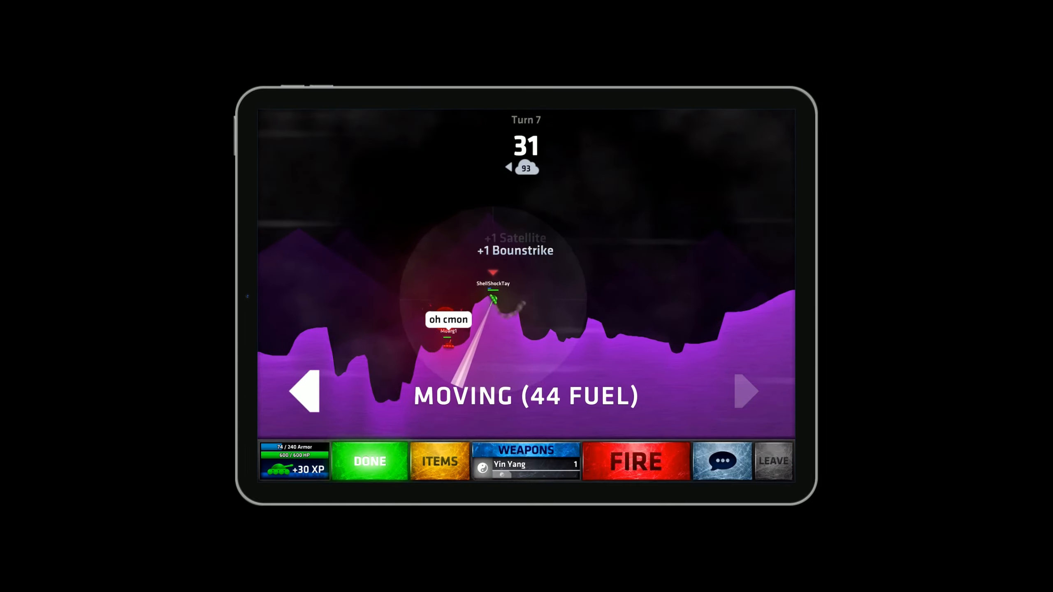
click(526, 449)
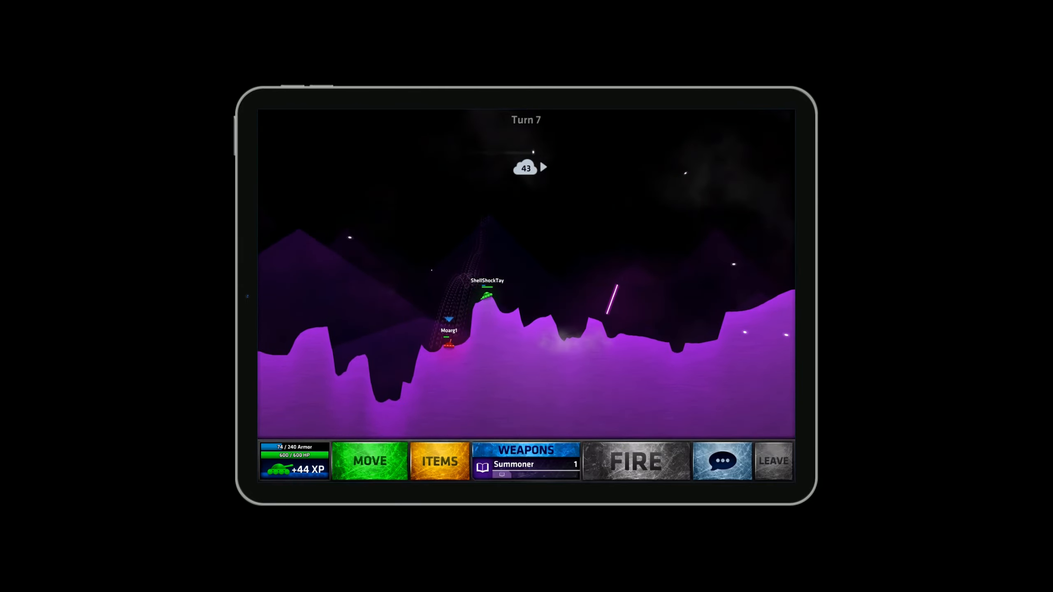
- Fire the turn 8 Satellite shot at the opponent
click(525, 450)
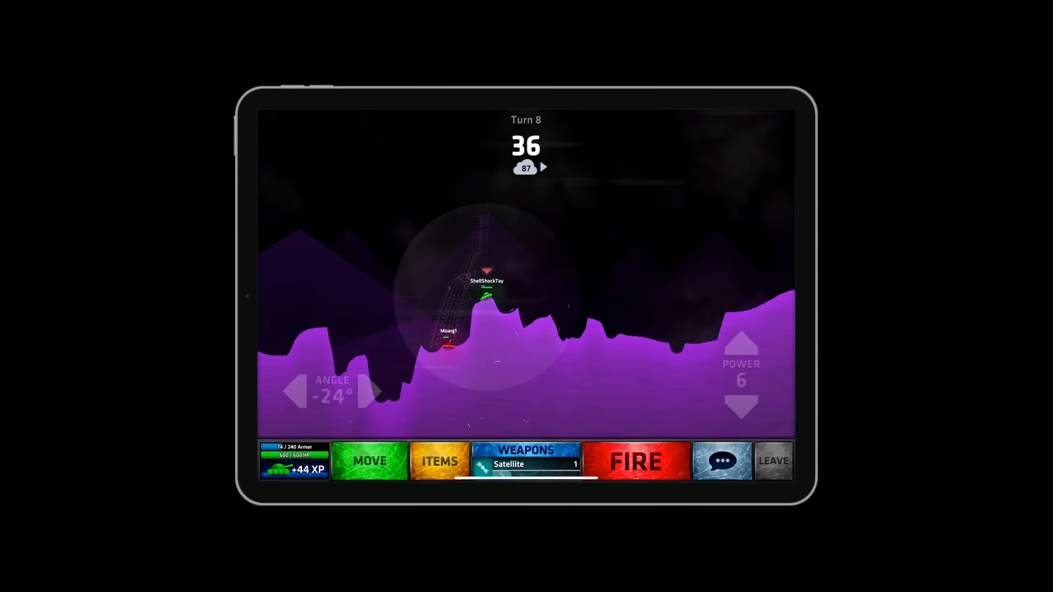
click(634, 461)
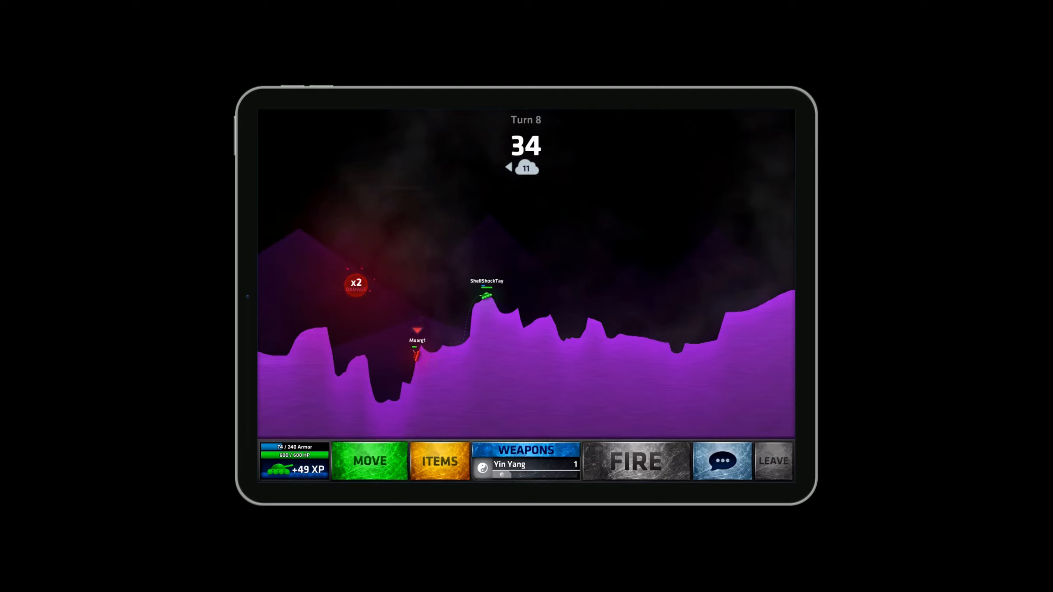
click(635, 462)
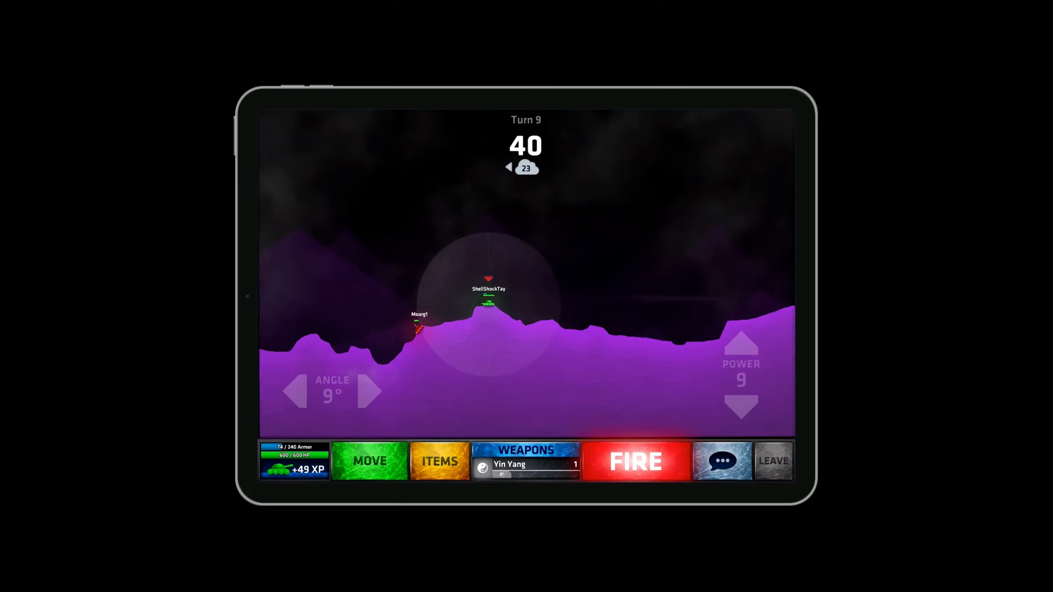
- Select Pentagram from the weapons list and fire it on turn 9, reaching +51 XP
click(525, 460)
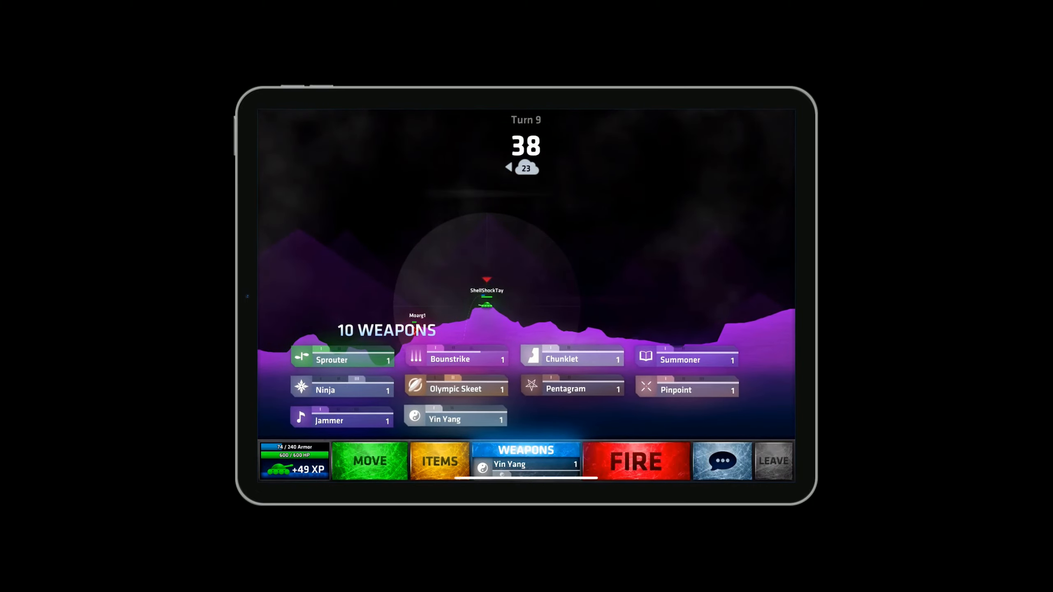
click(571, 388)
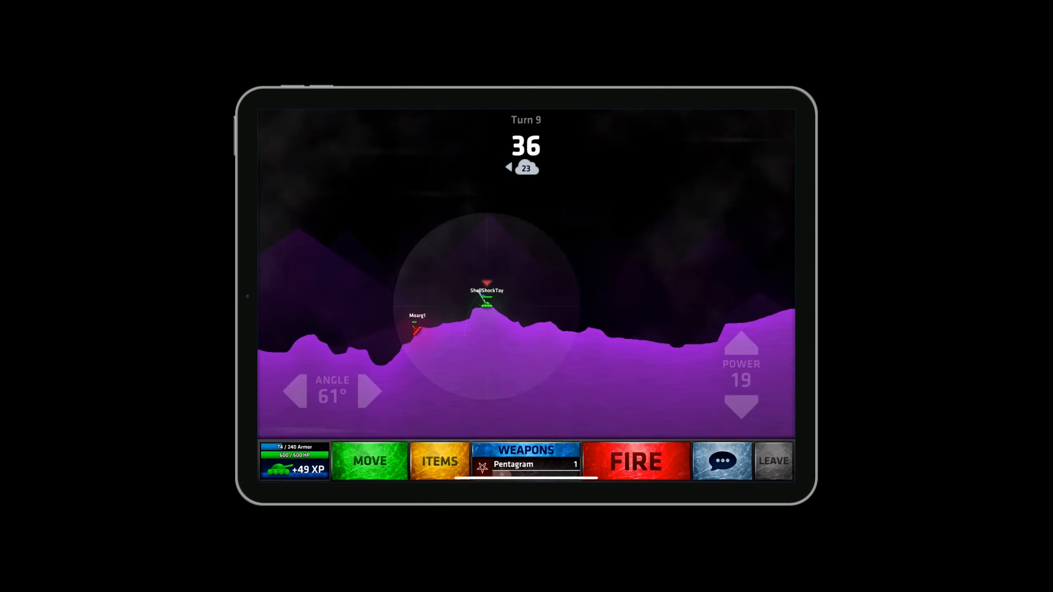
click(634, 461)
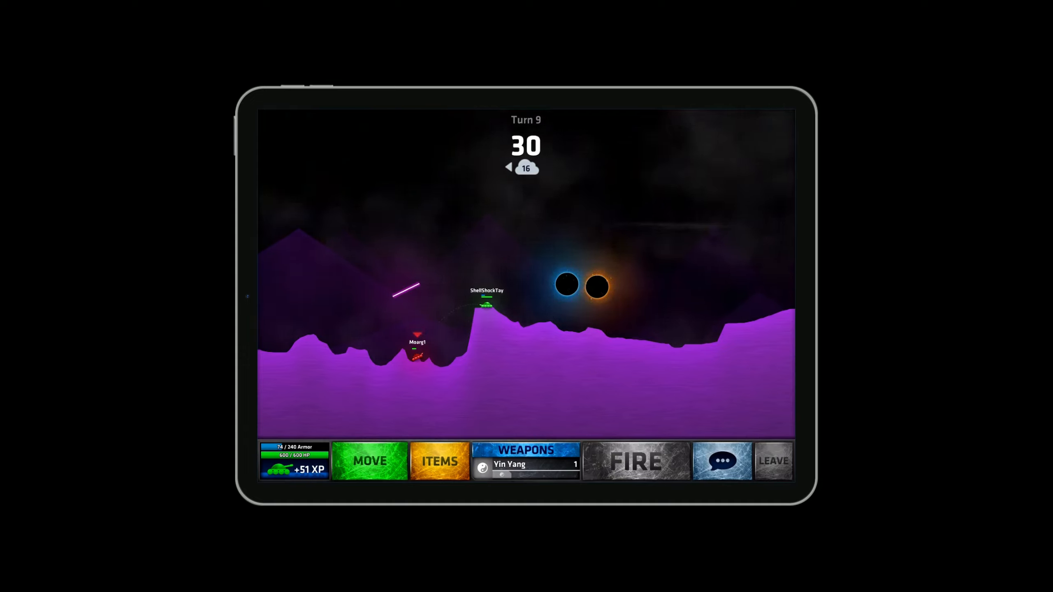
click(634, 461)
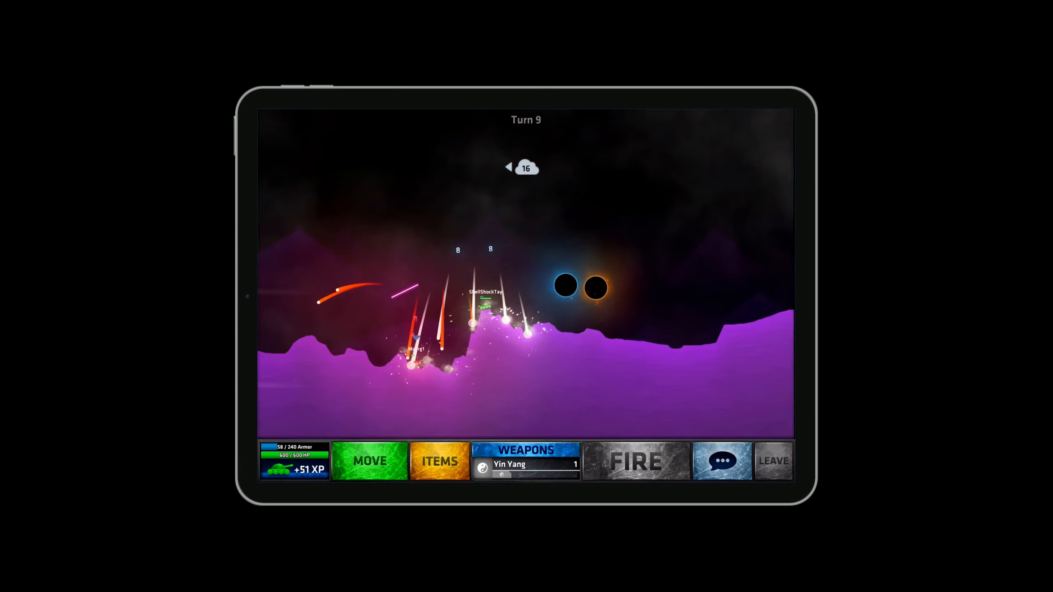
- Fire Bounstrike at the opponent on turn 10 for +58 XP, then browse the 18-weapon list
click(525, 461)
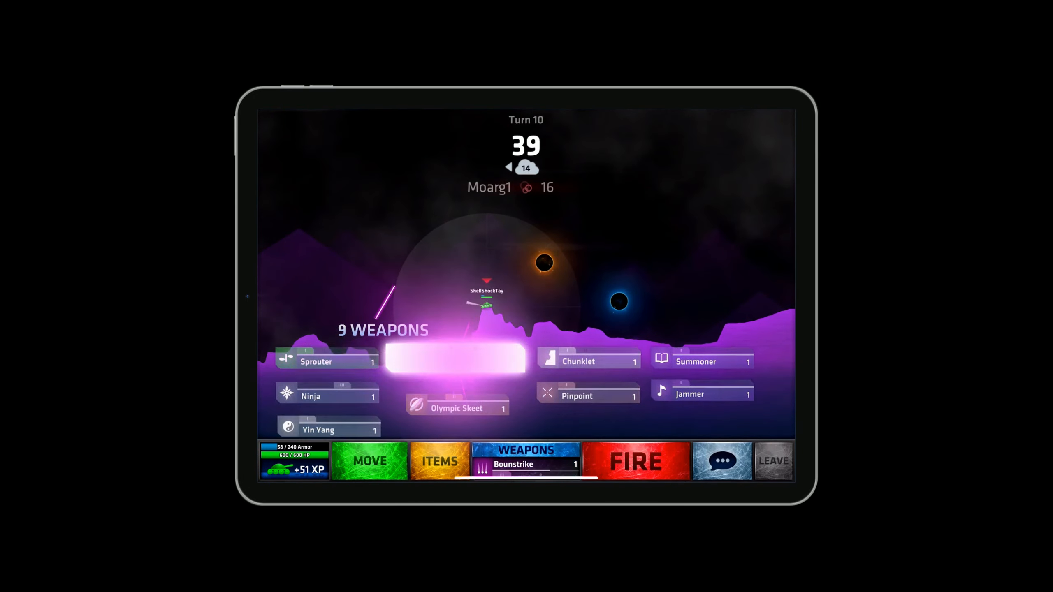
click(634, 461)
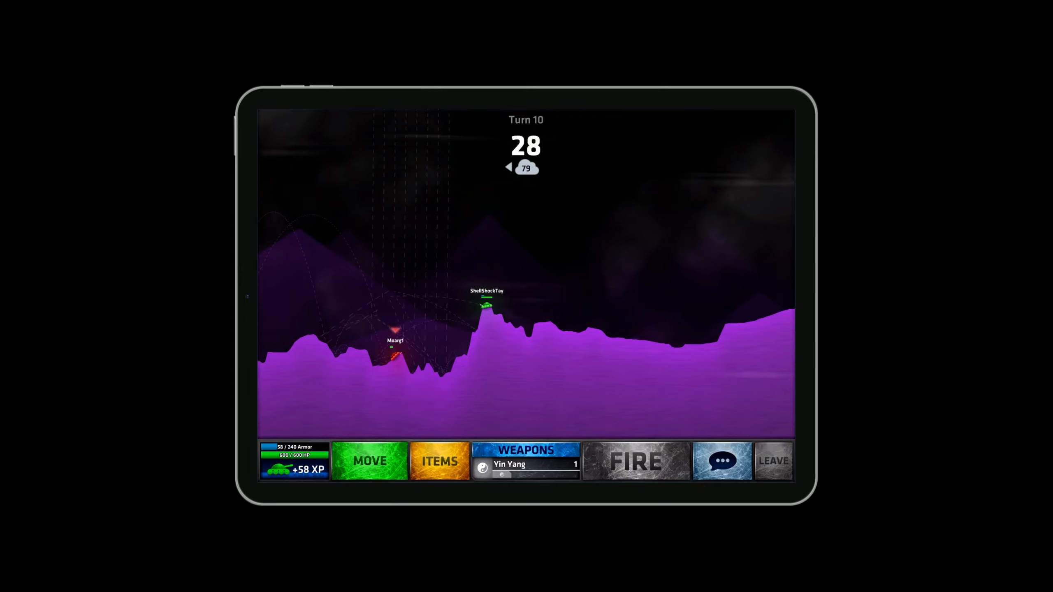
click(634, 461)
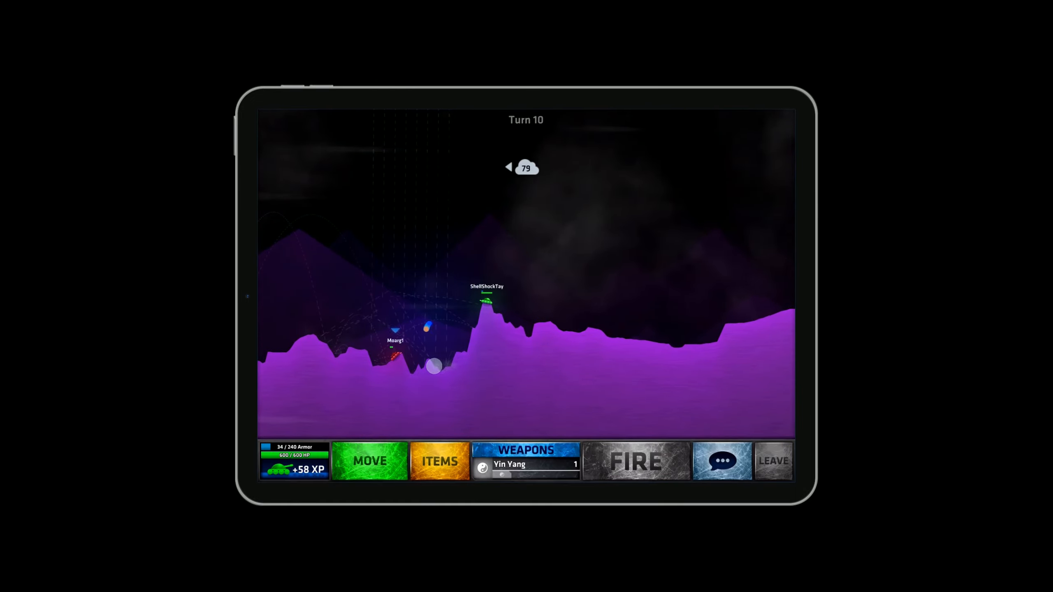
click(525, 460)
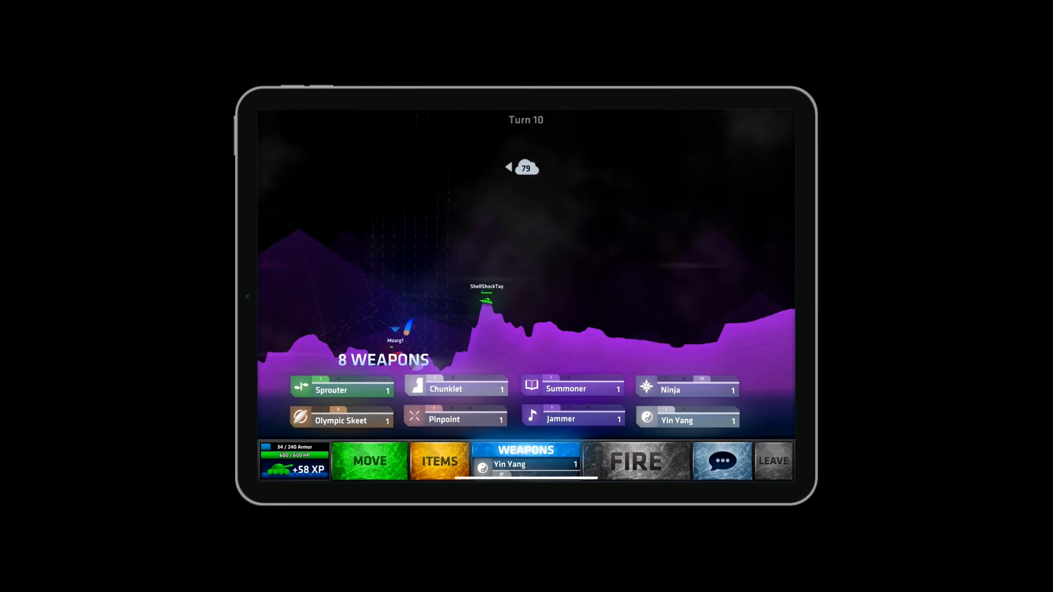
click(454, 389)
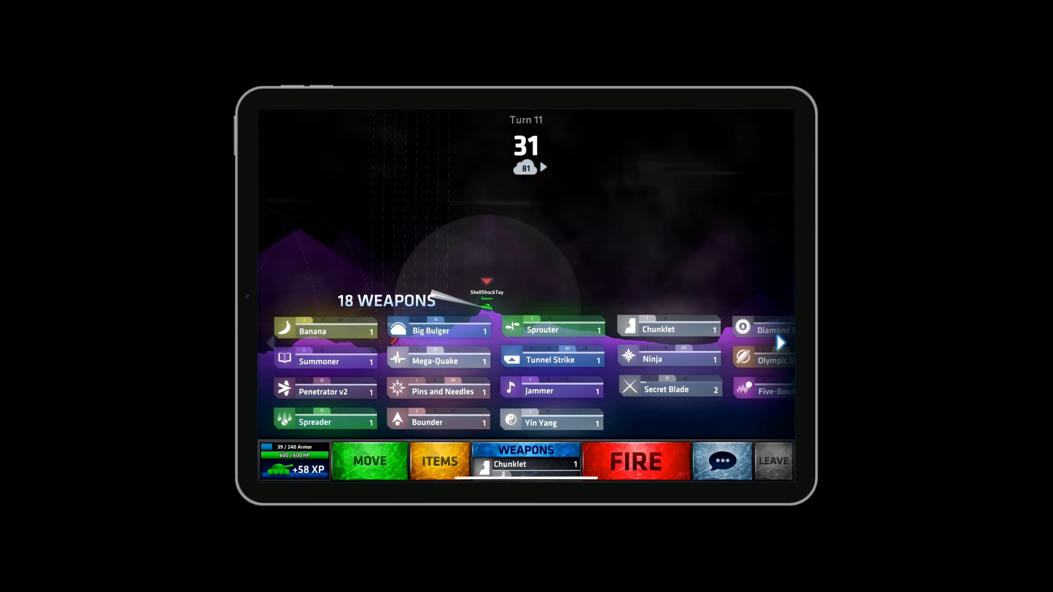
- Fire Secret Blade at the opponent on turn 11, raising XP to +67
click(669, 388)
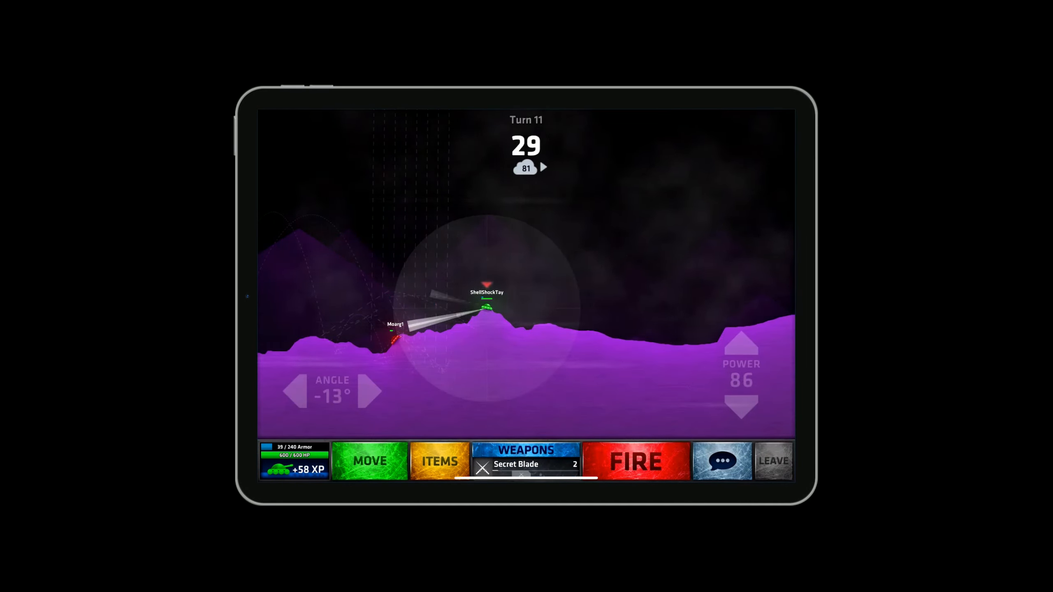
click(633, 460)
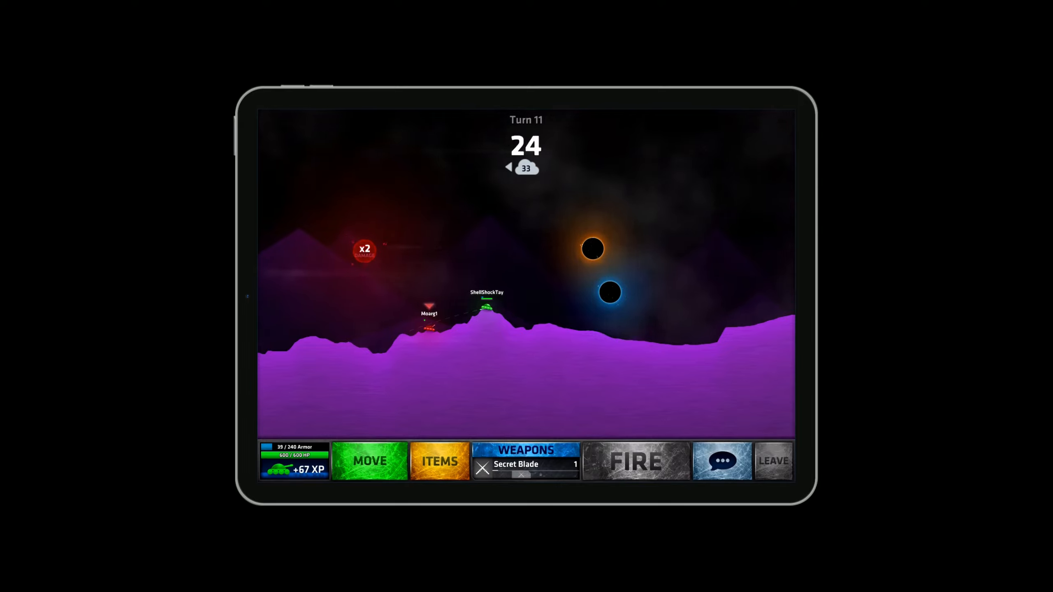
click(634, 461)
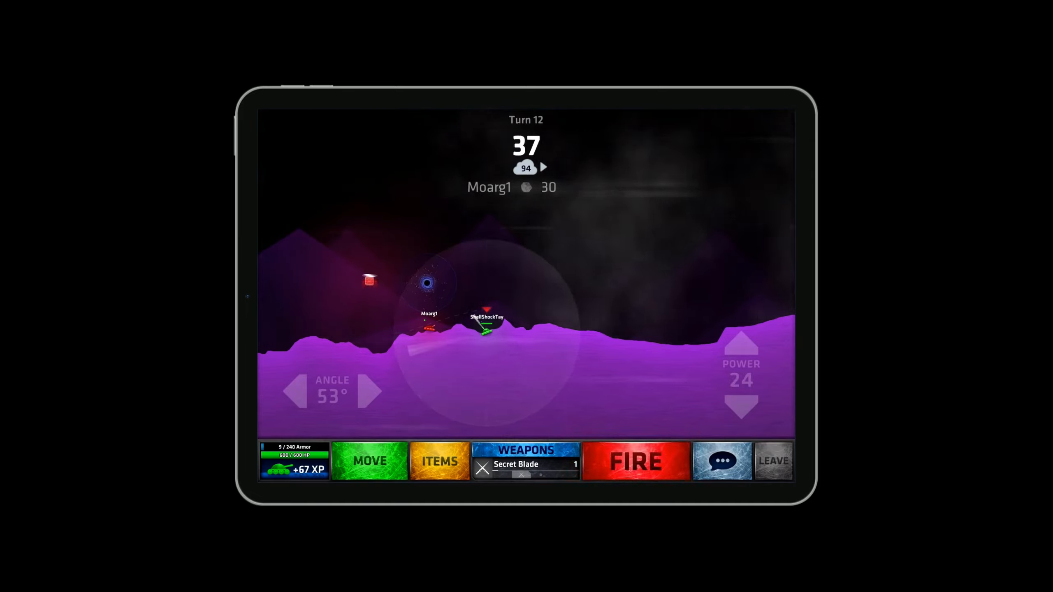
click(634, 461)
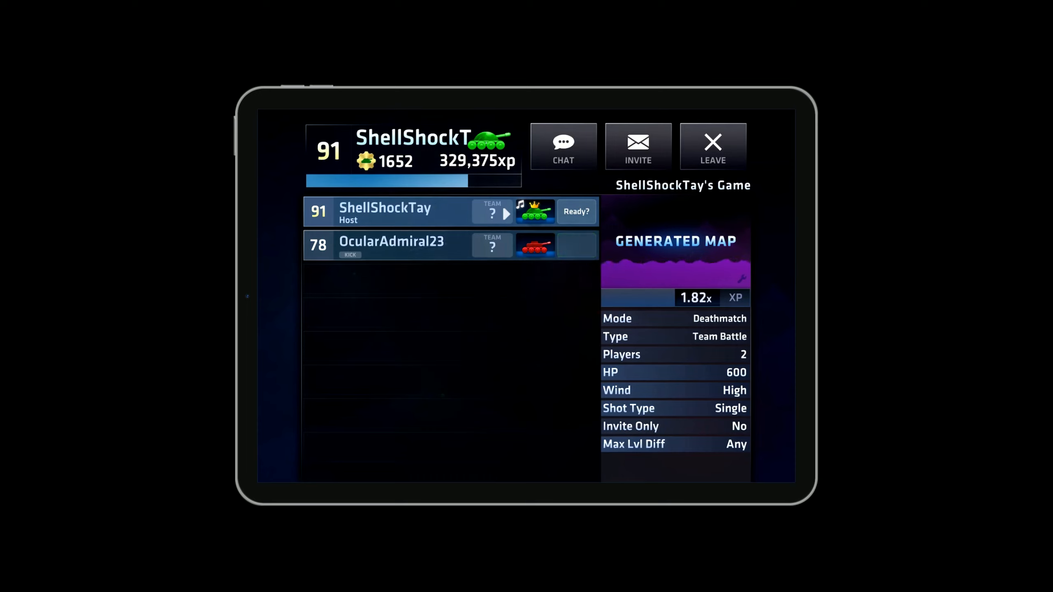
click(349, 254)
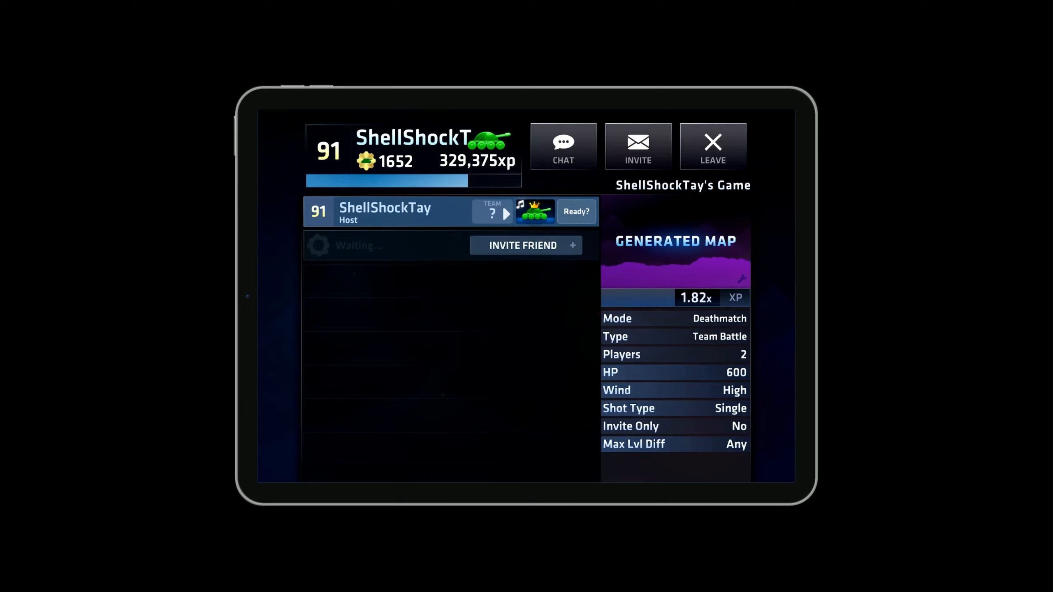